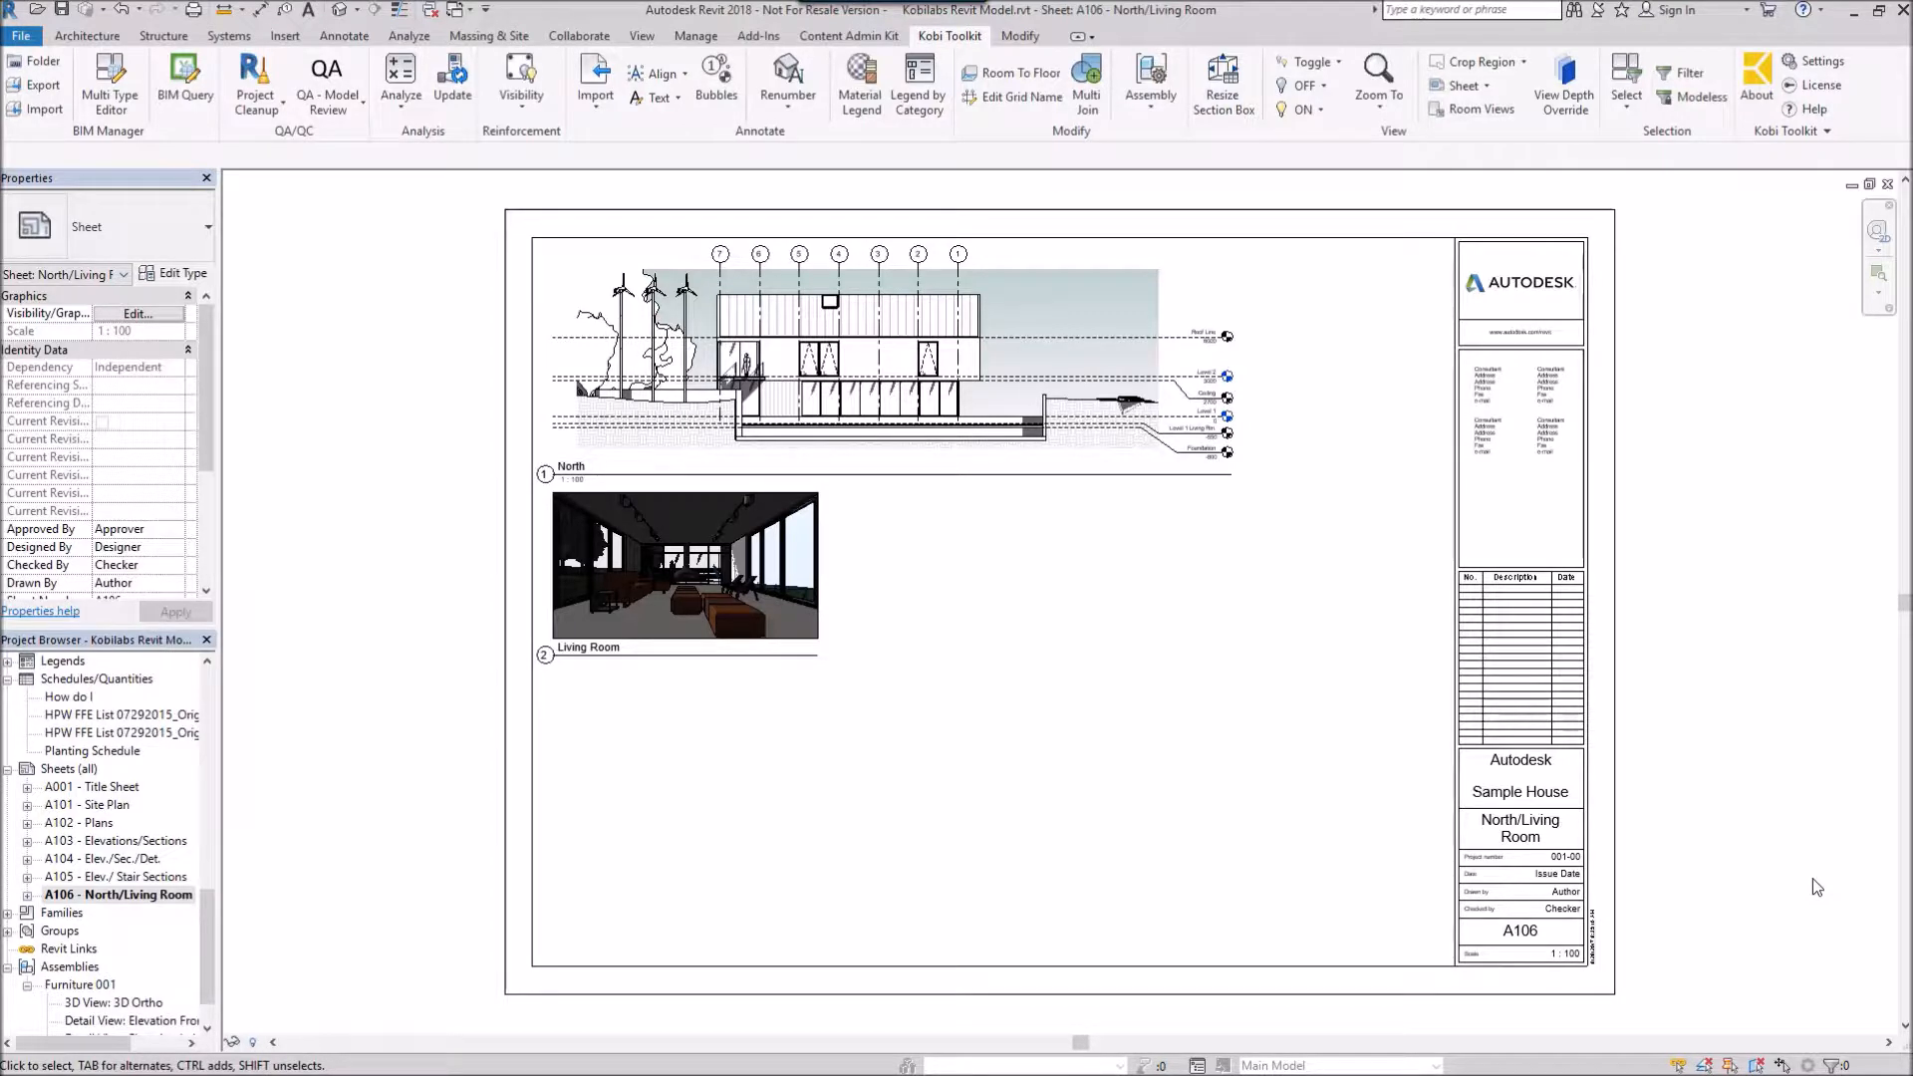
mouse_move(1172, 722)
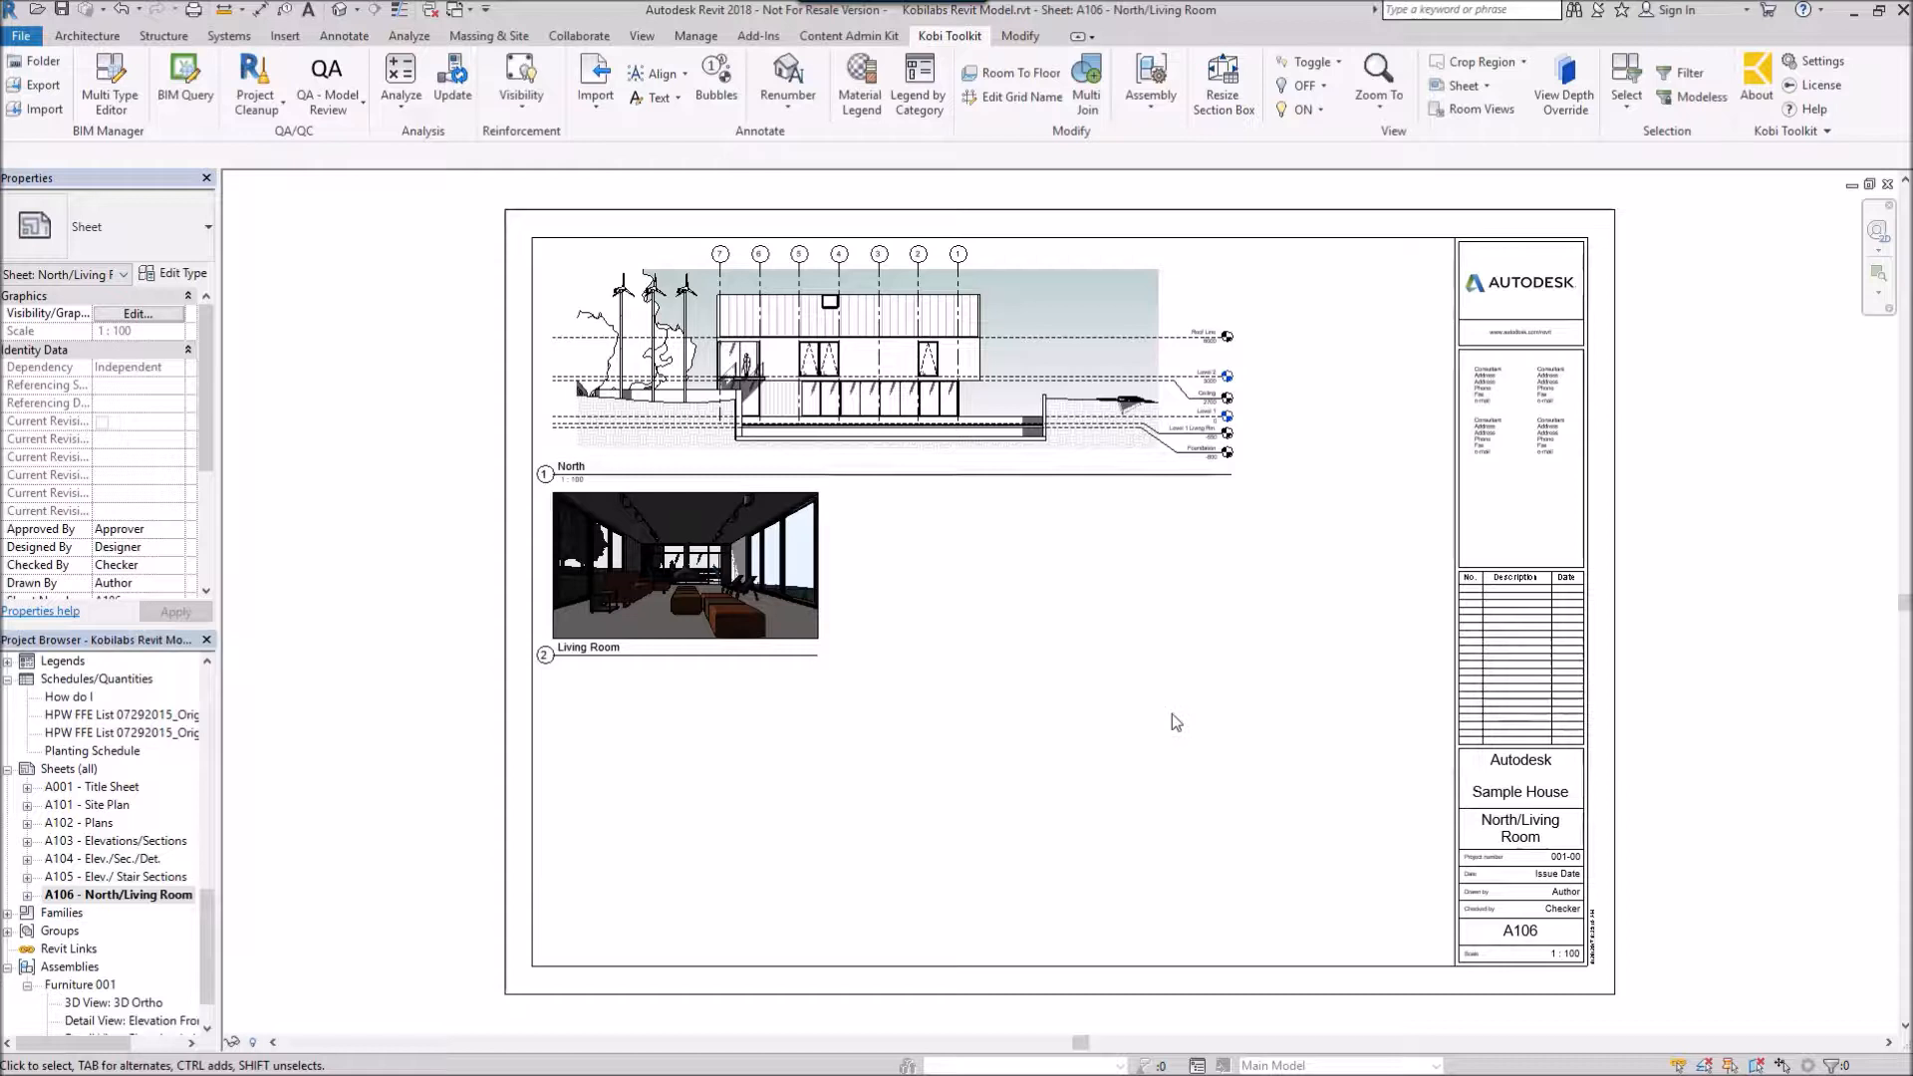
Step: Pick the Living Room viewport and launch Kobi Toolkit's Sheet > Align Viewport on Sheet
click(580, 476)
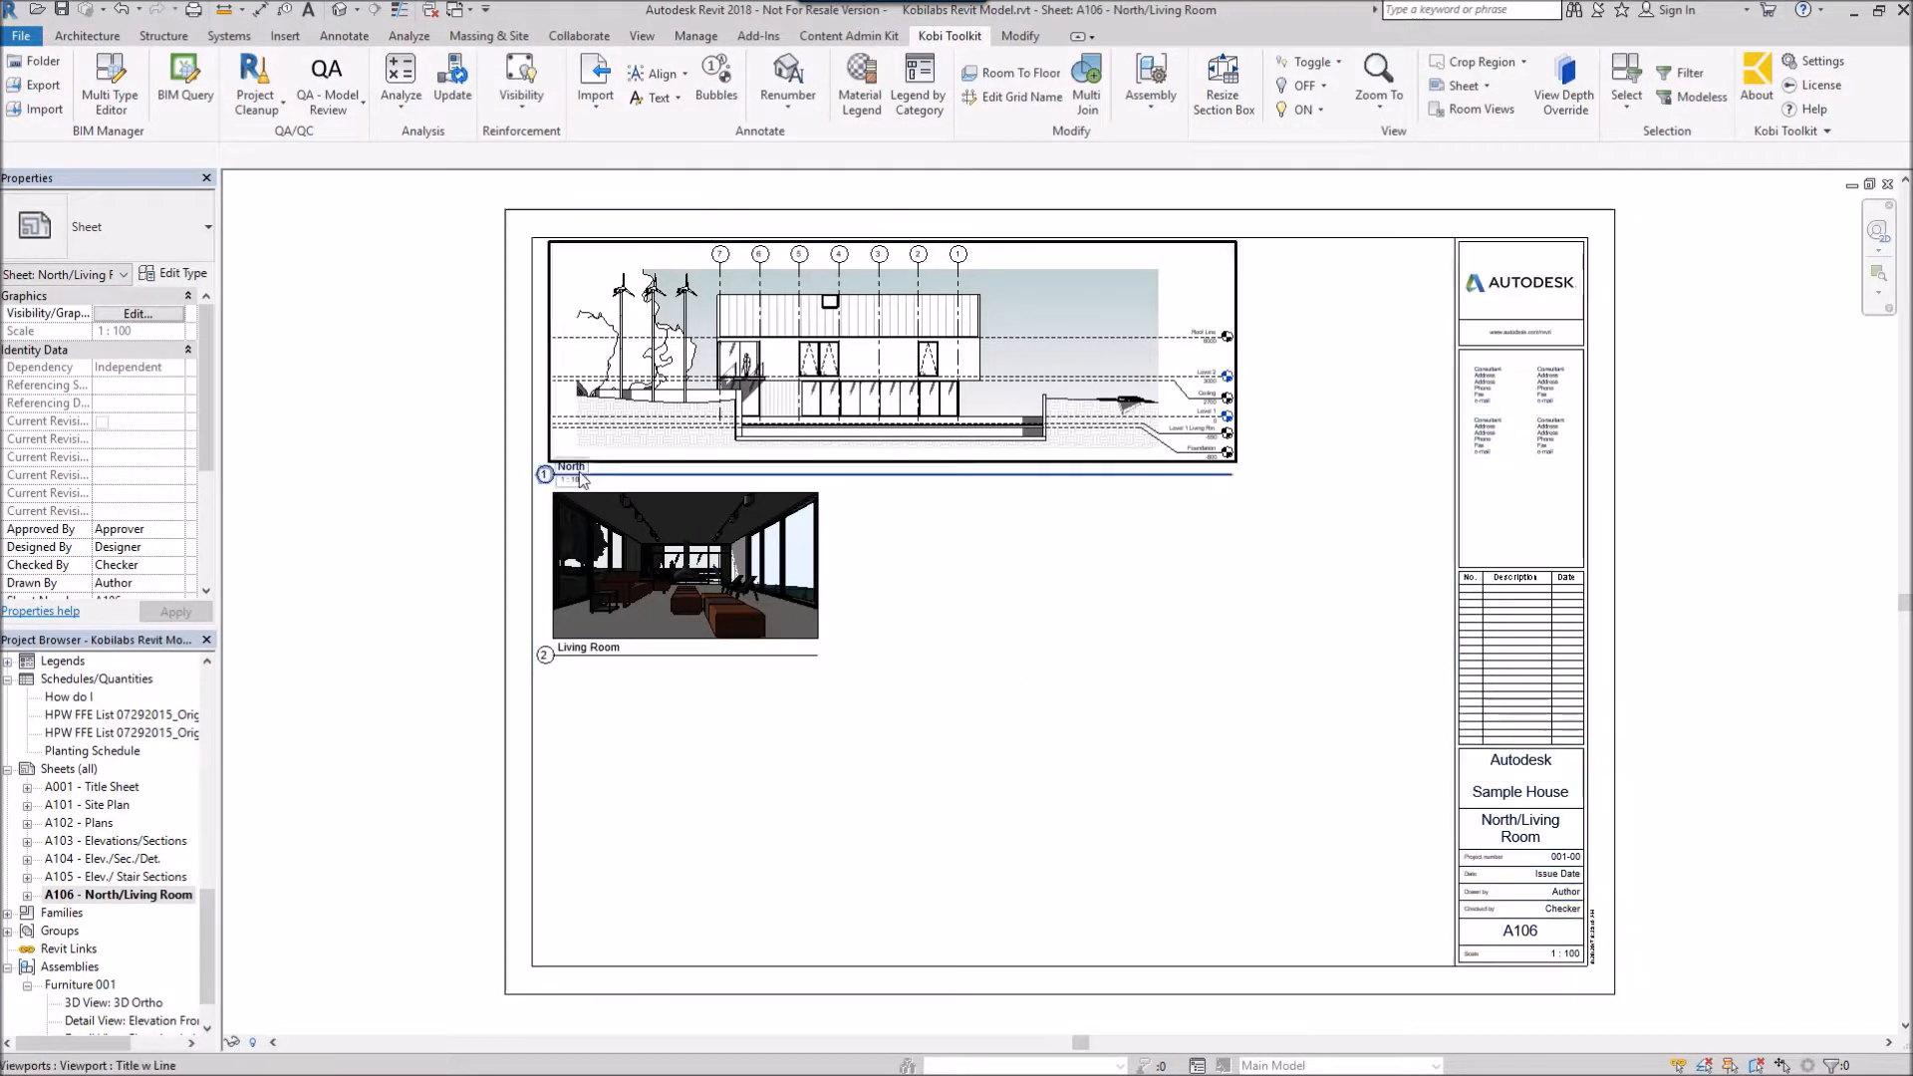
mouse_move(582, 476)
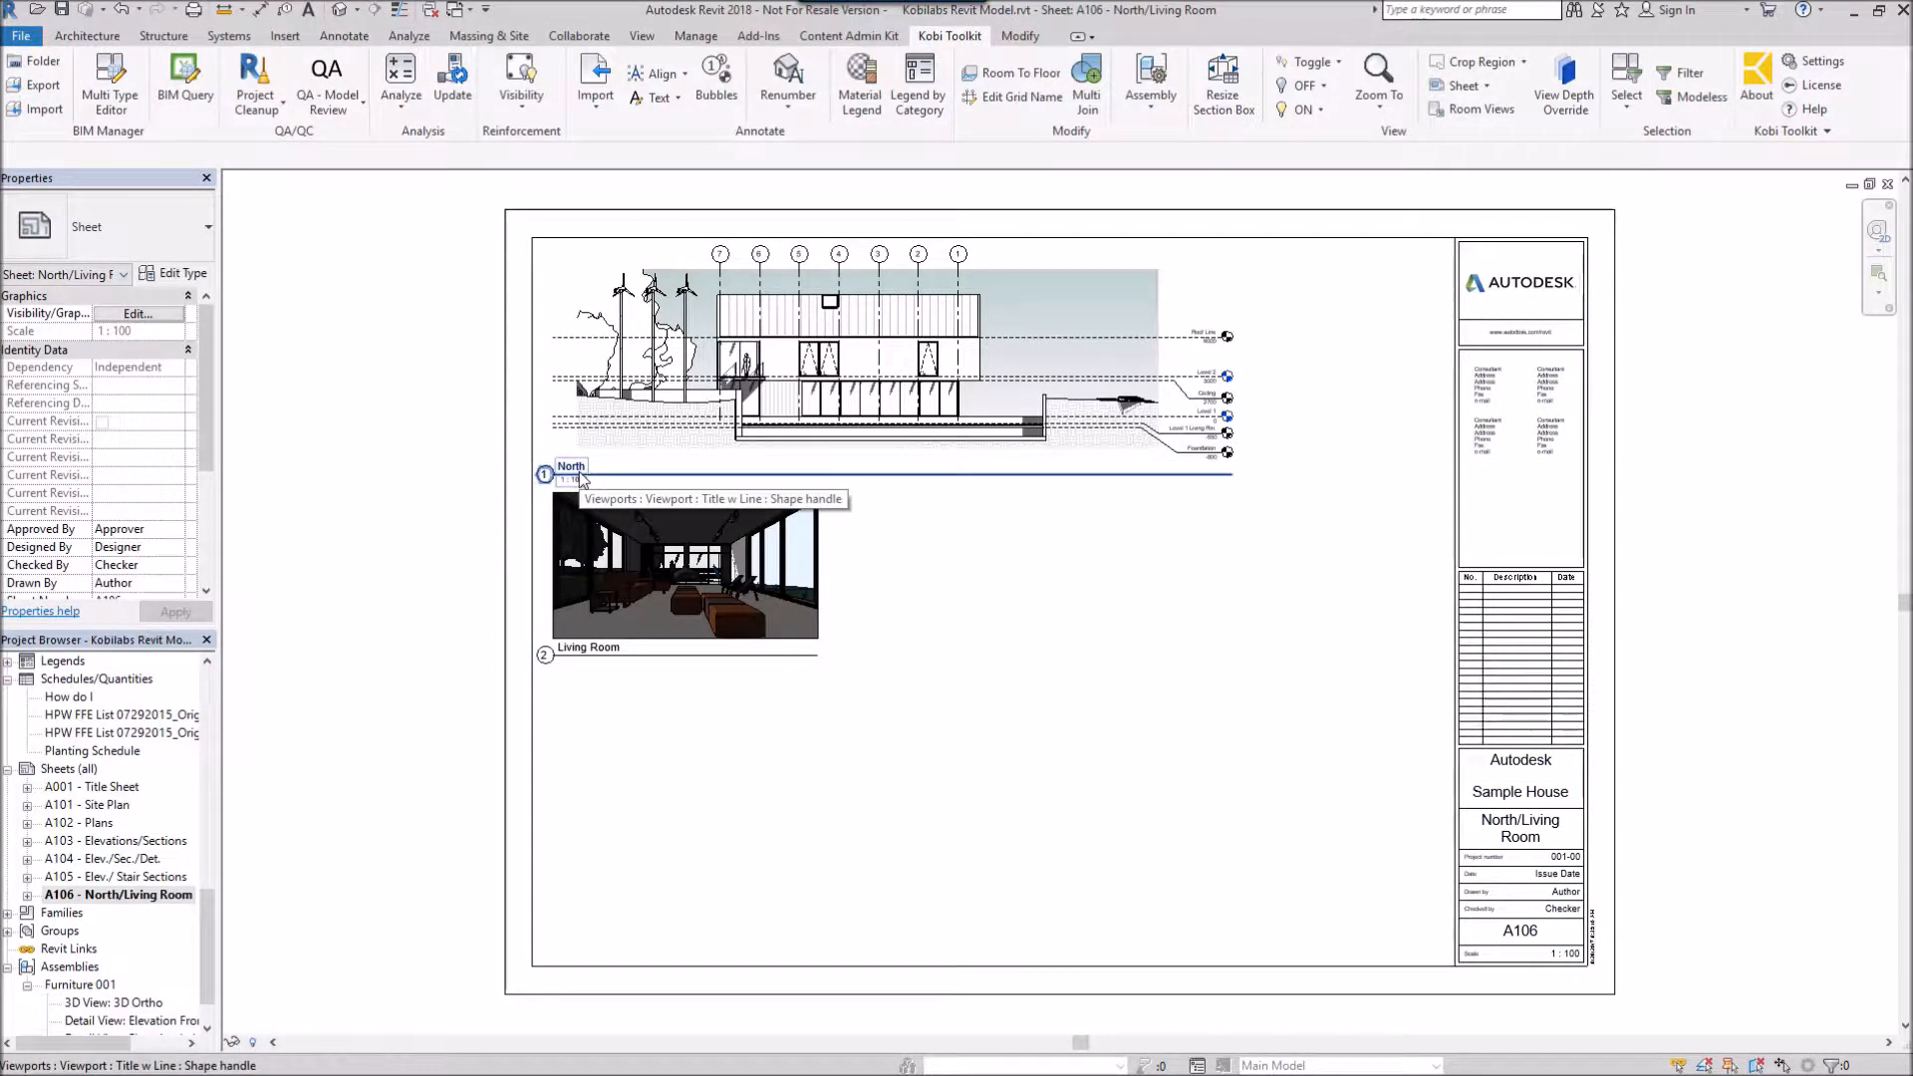
click(683, 564)
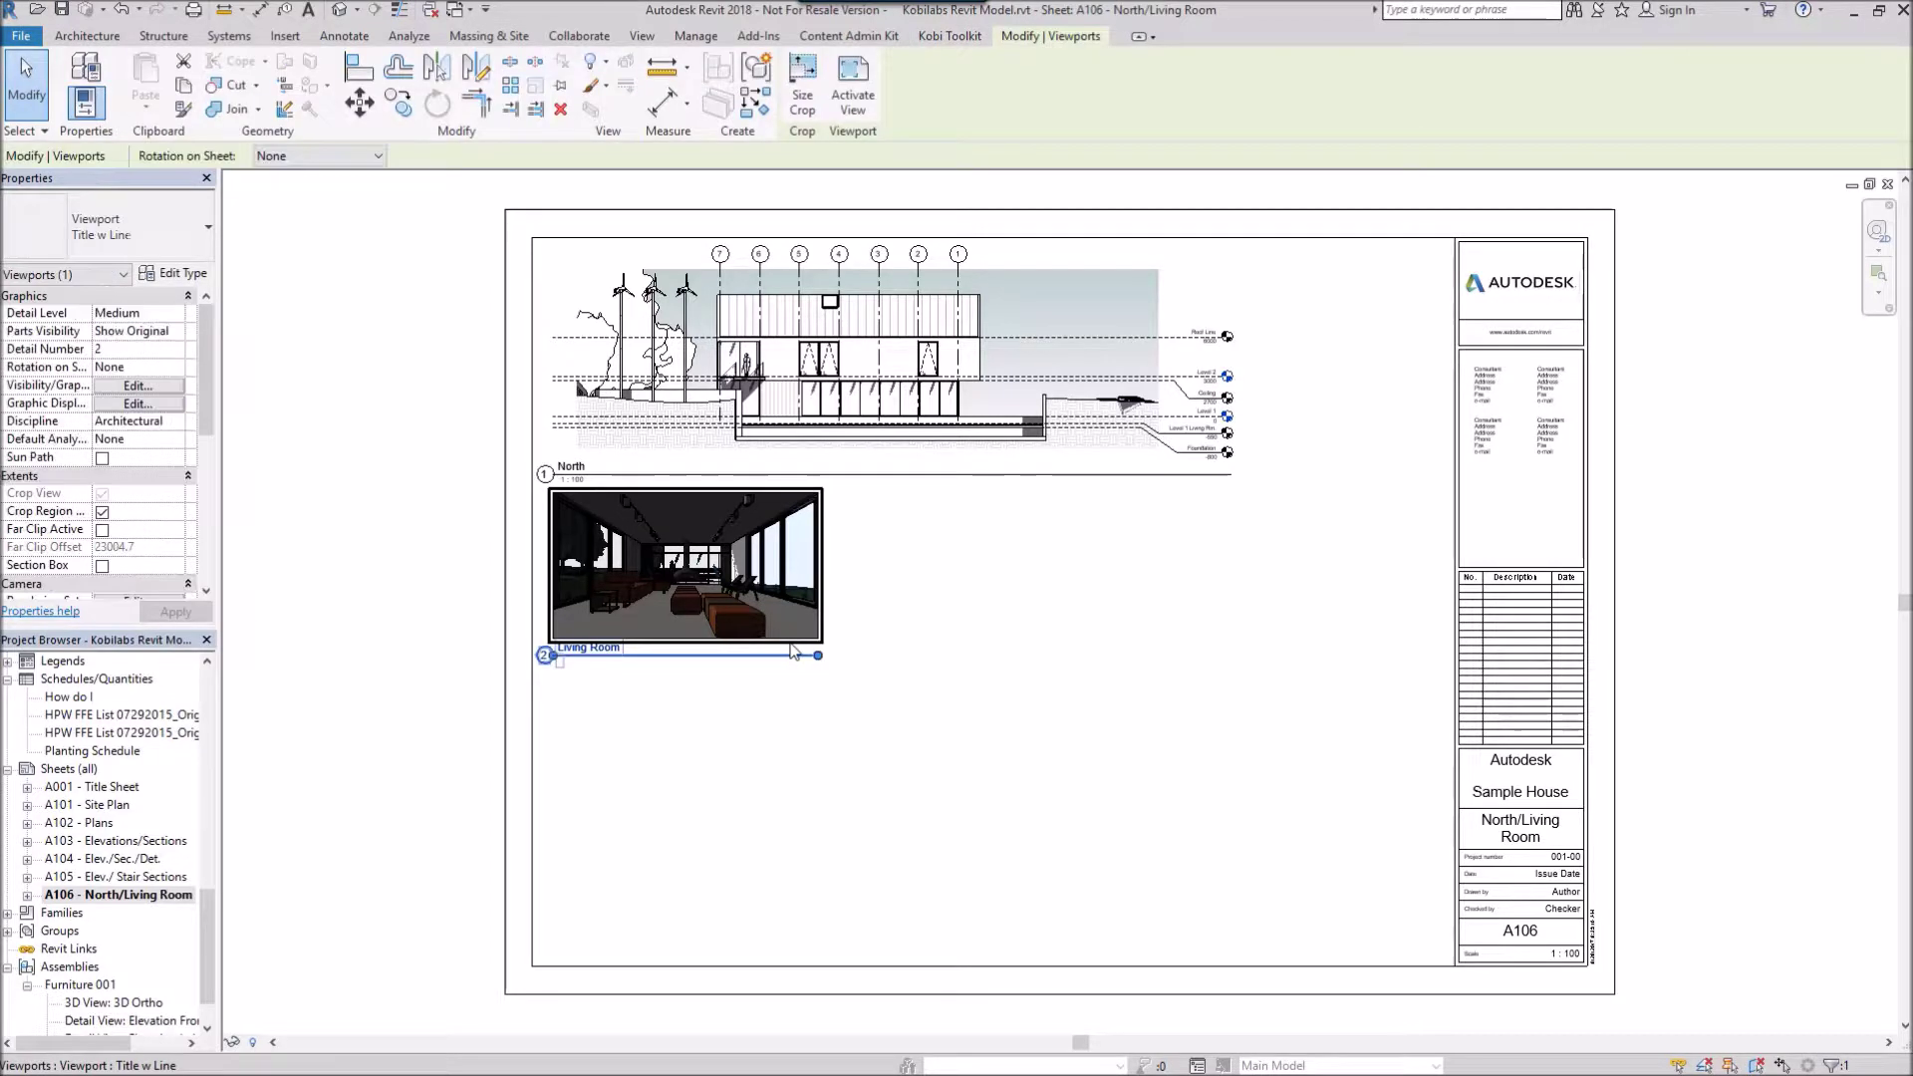
click(951, 36)
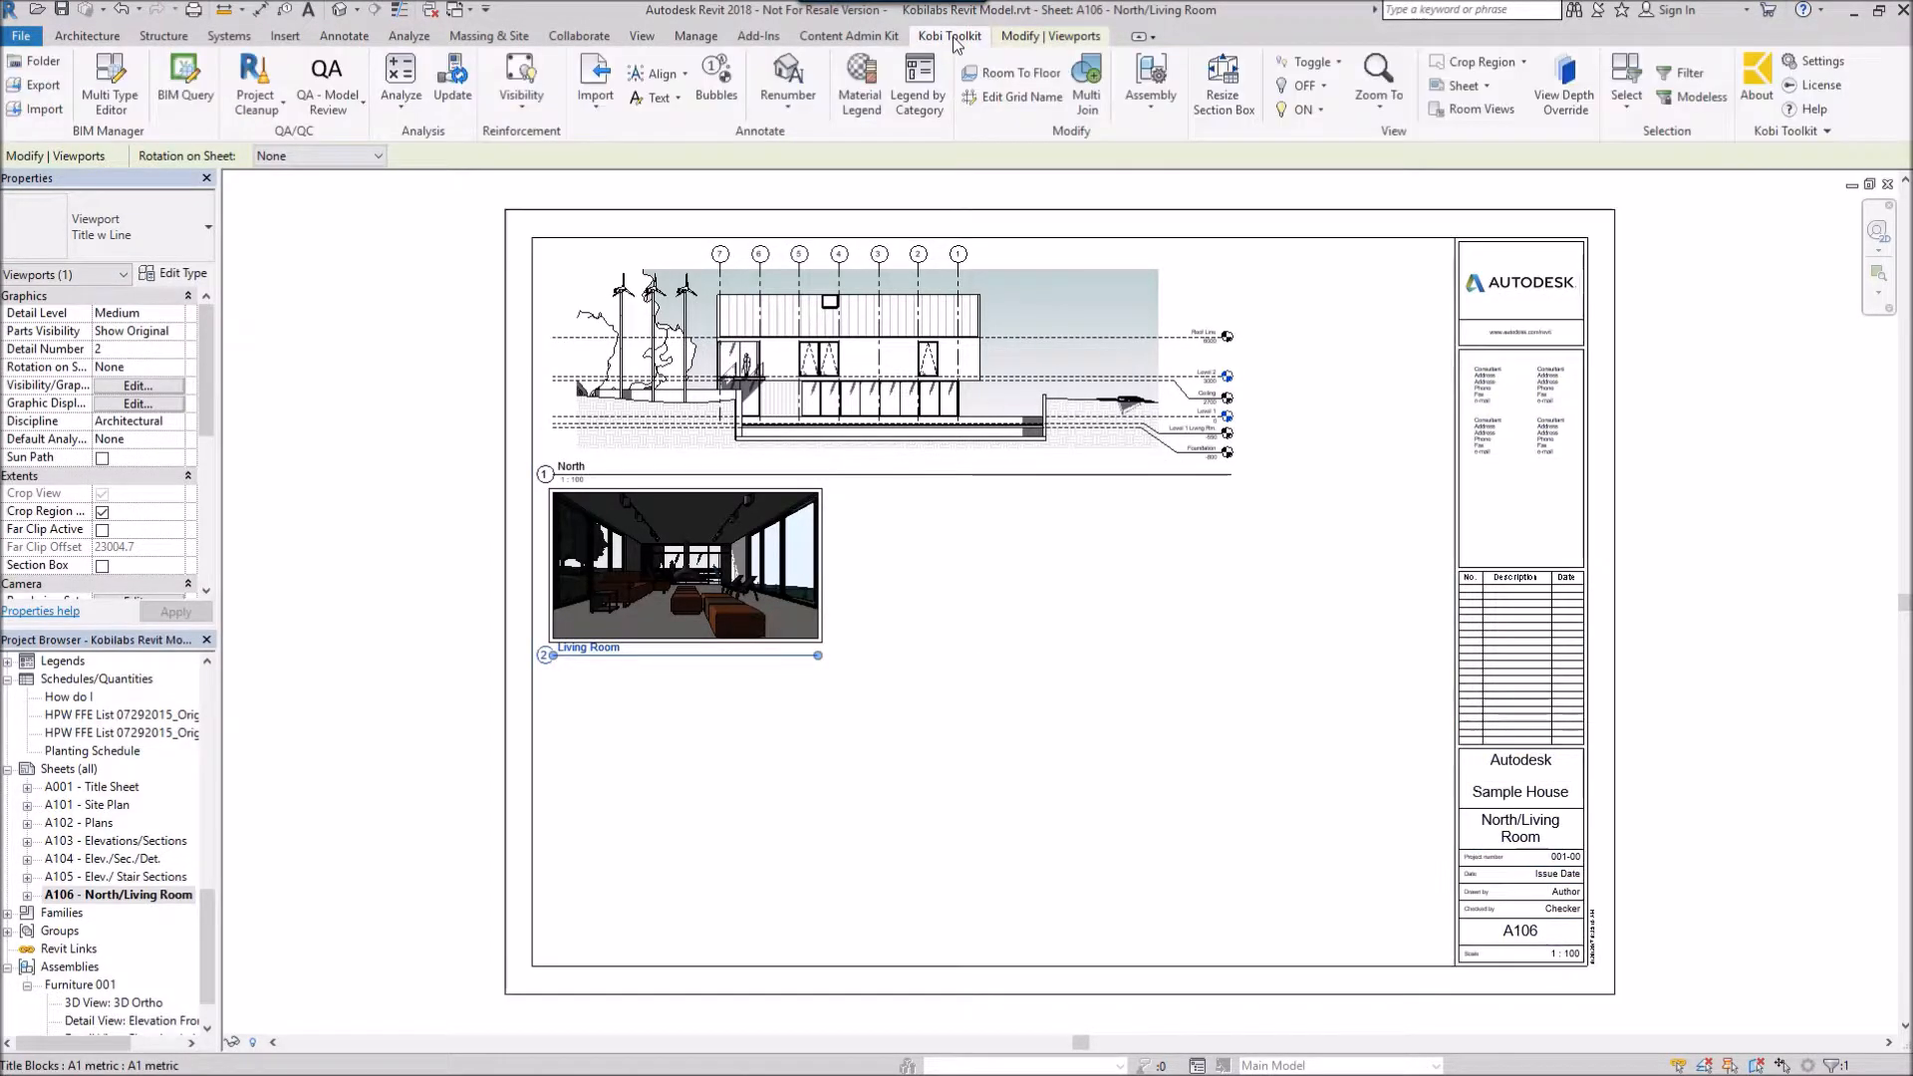
click(1459, 86)
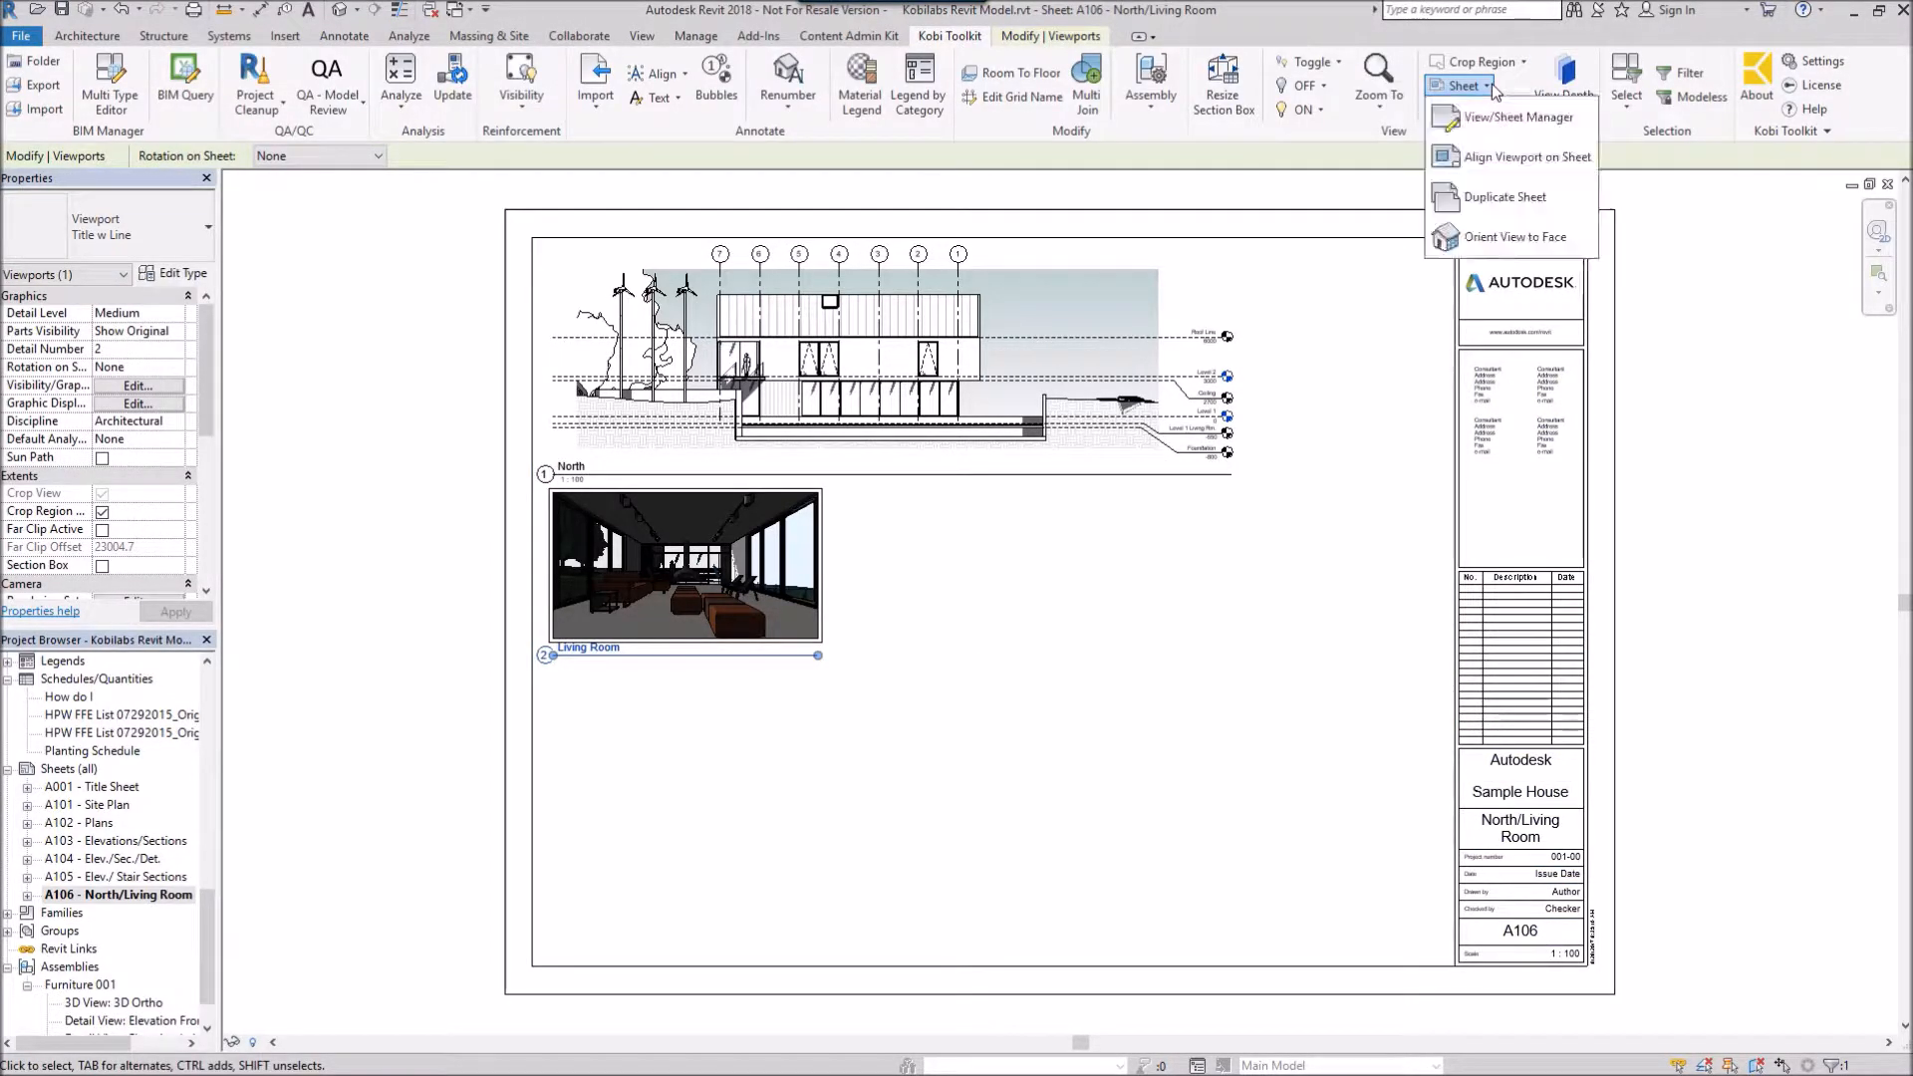
mouse_move(1512, 155)
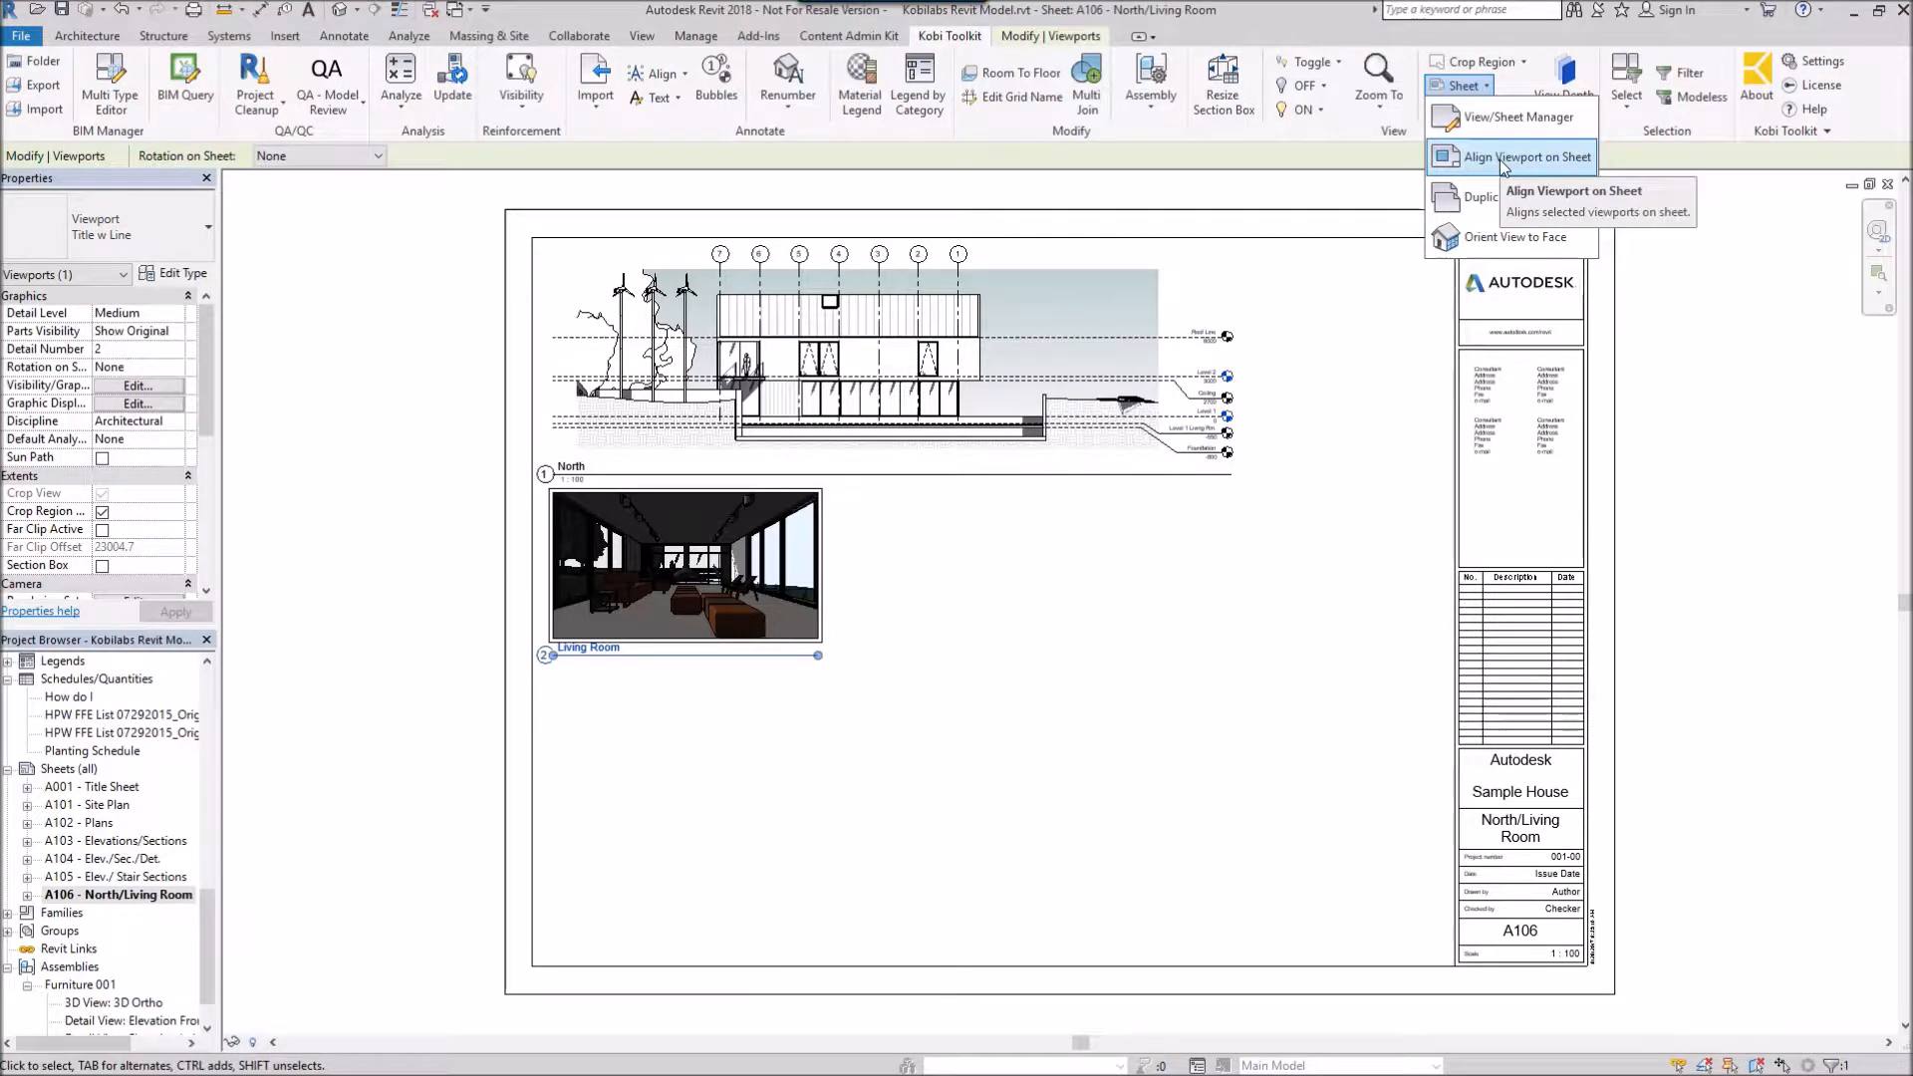
click(1515, 155)
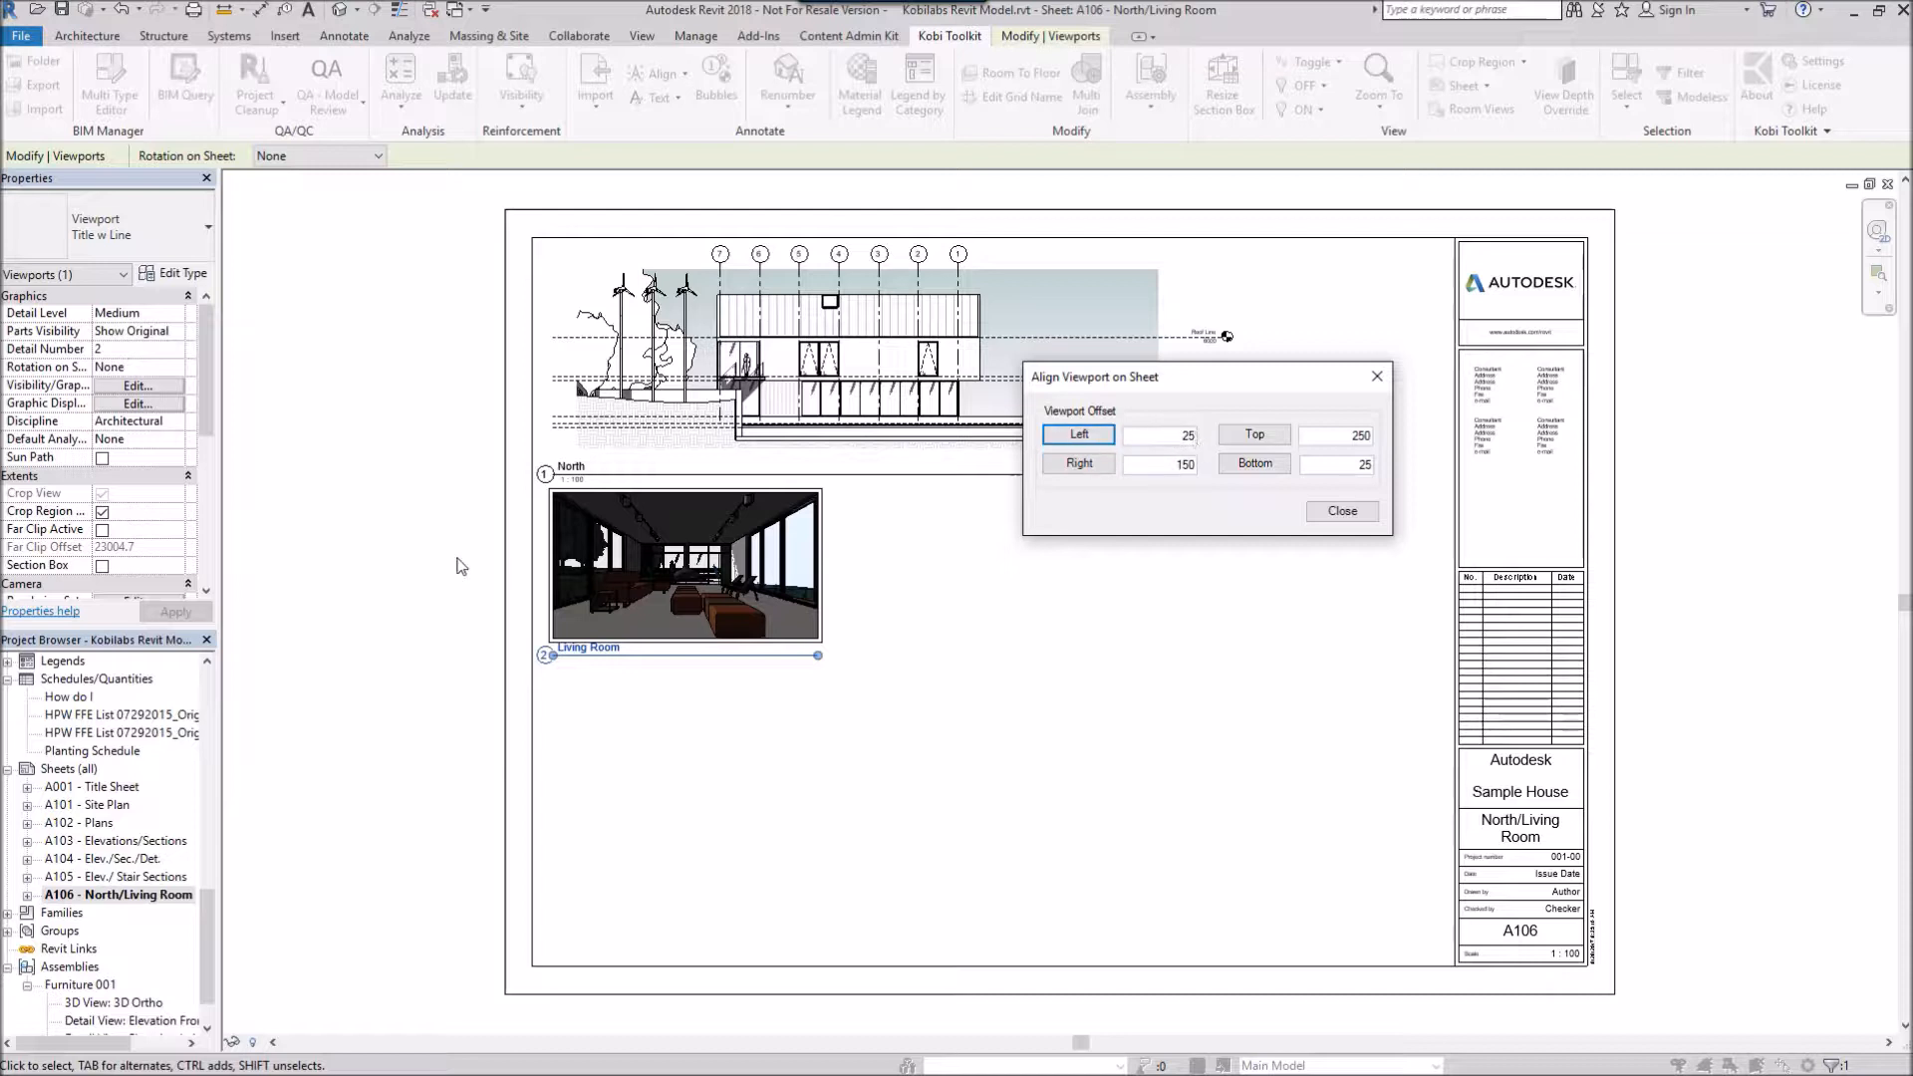
mouse_move(506, 608)
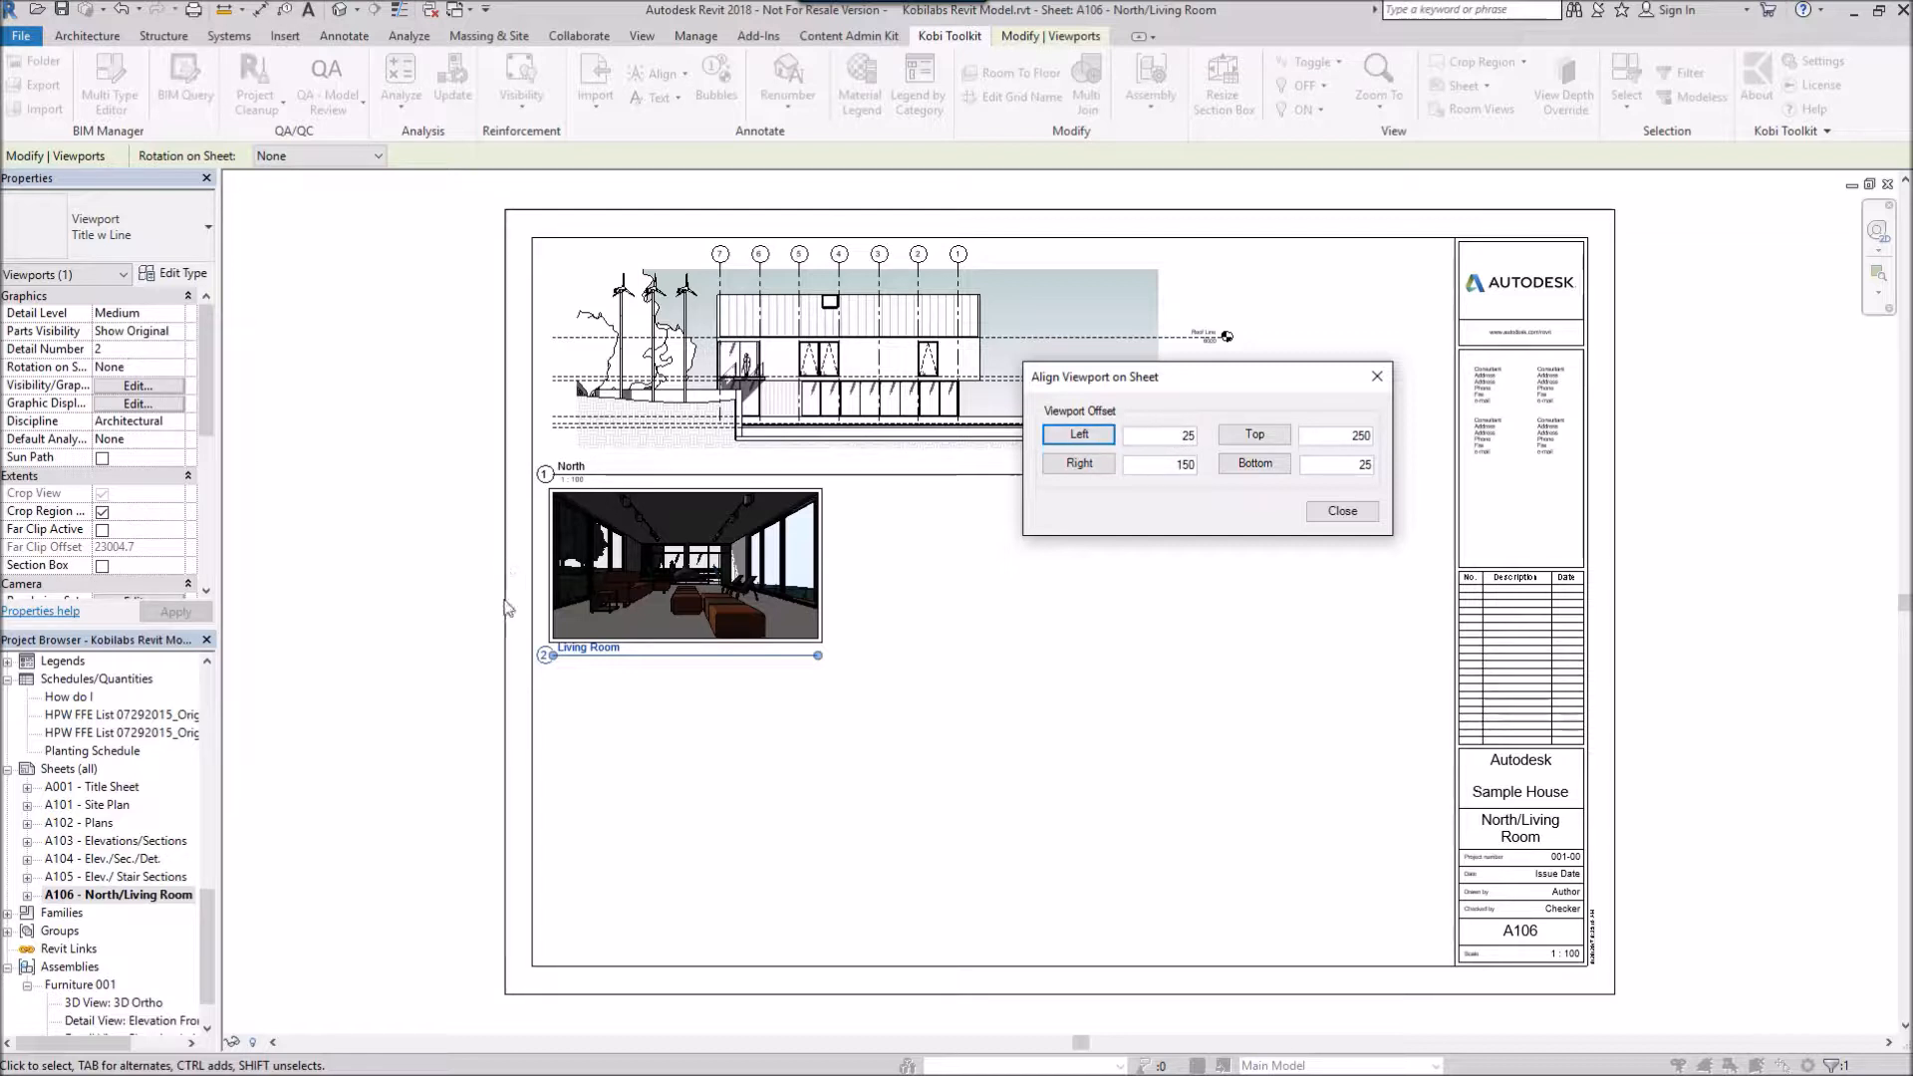
mouse_move(1451, 650)
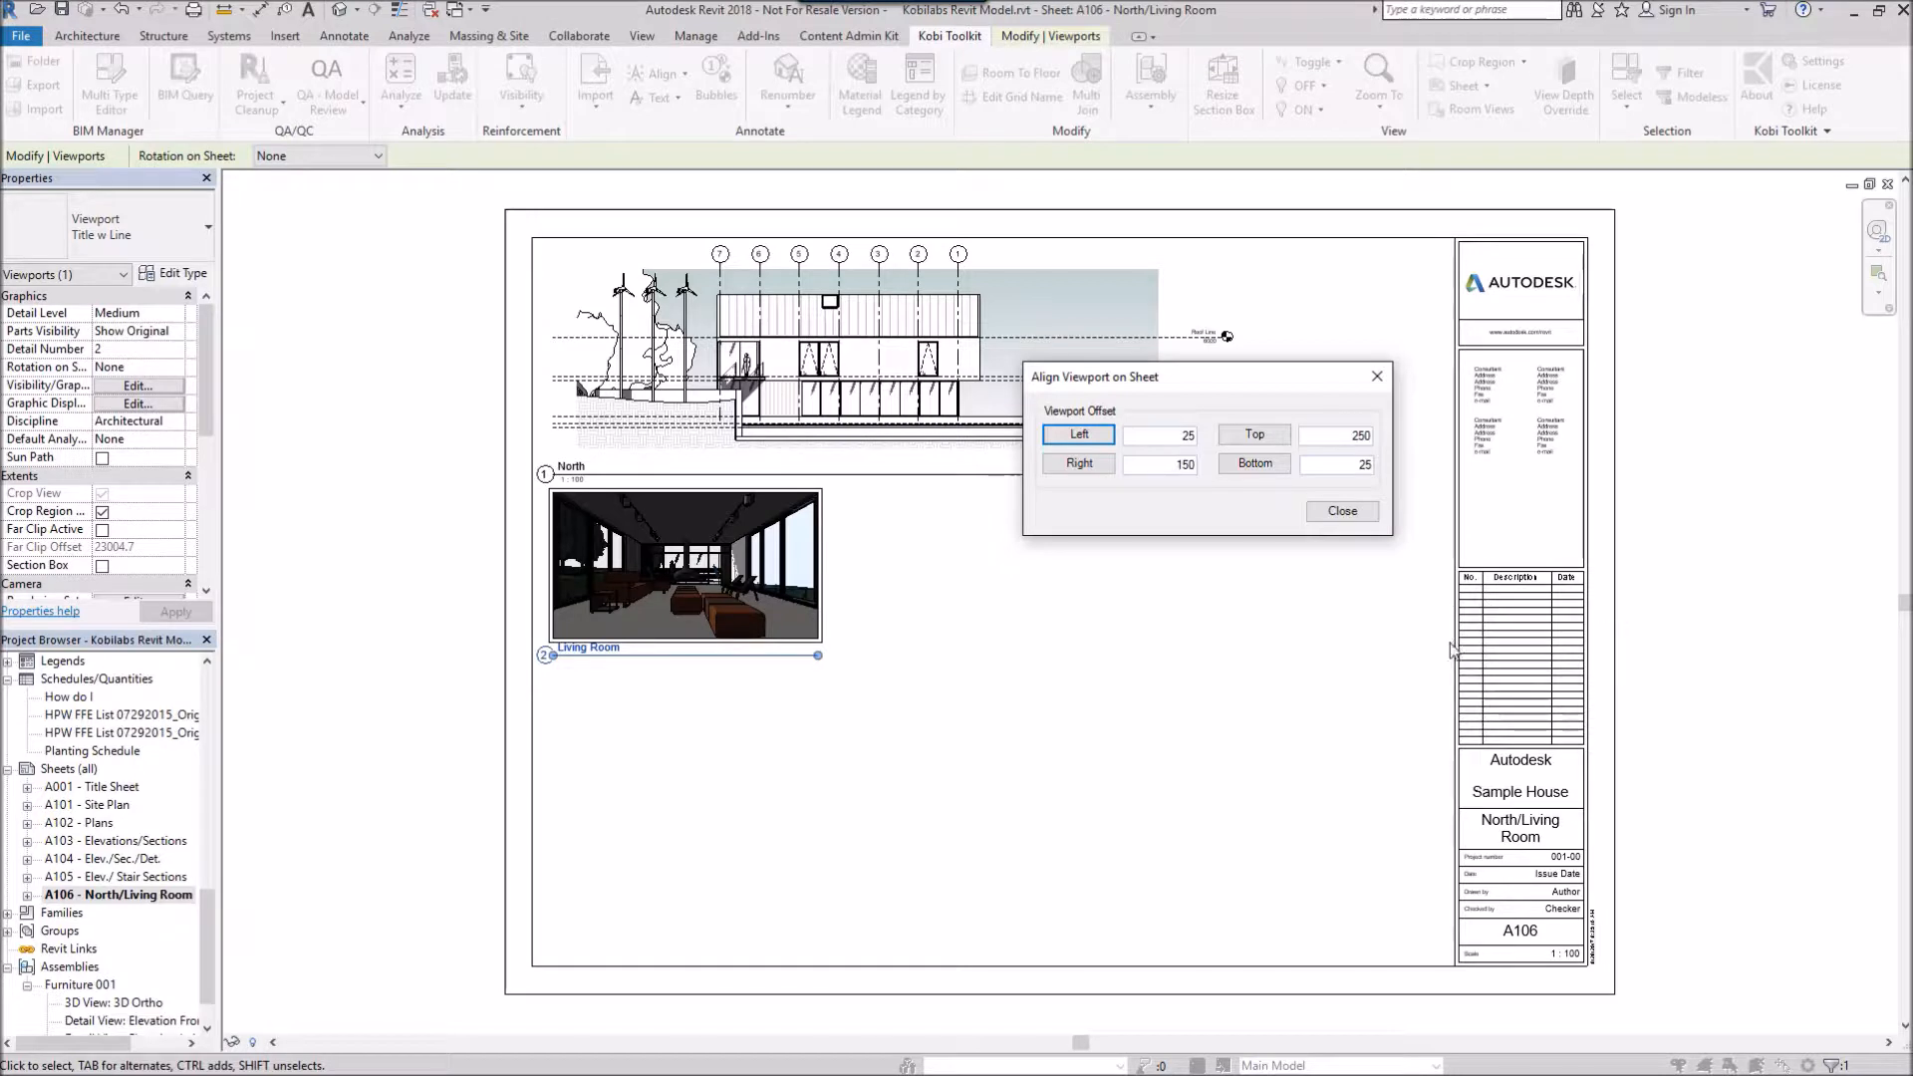
mouse_move(690, 223)
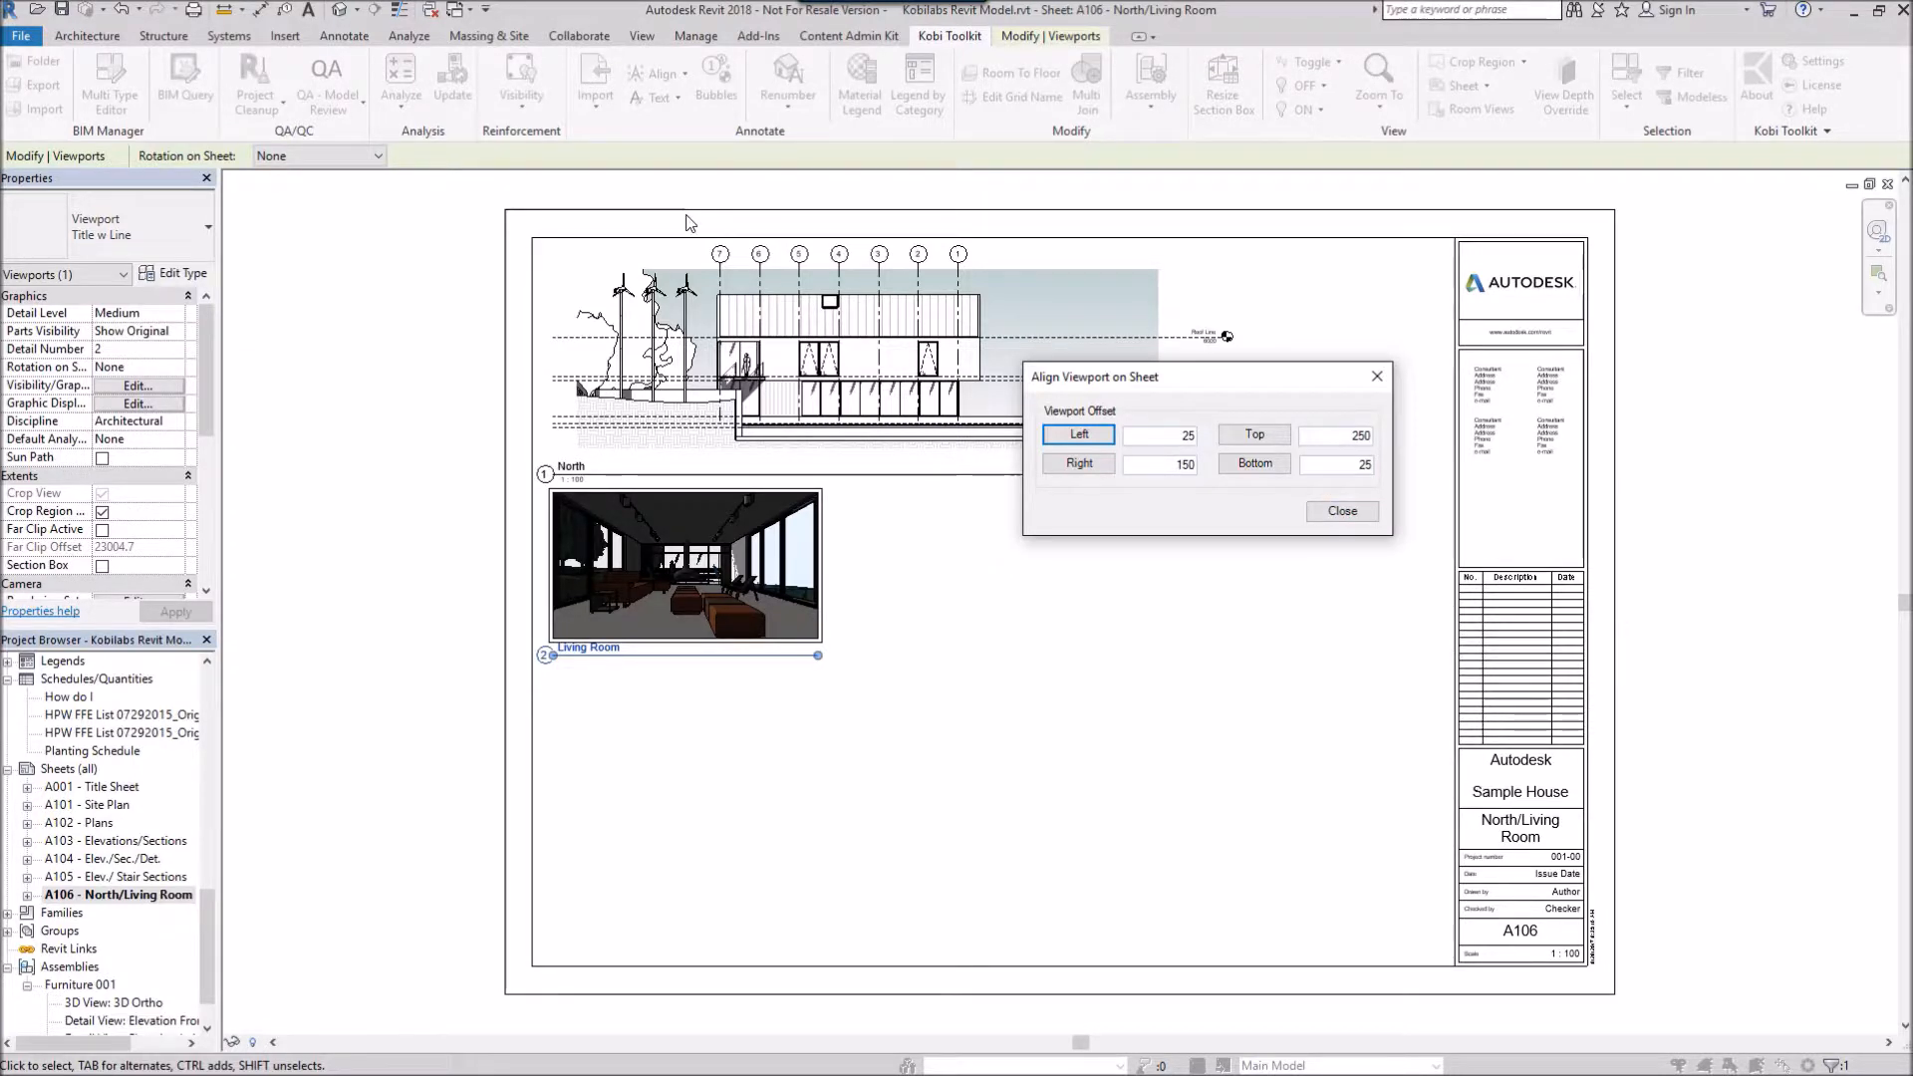
Step: Place the viewport at the Bottom offset of 25, then at the Top offset of 250
click(1254, 465)
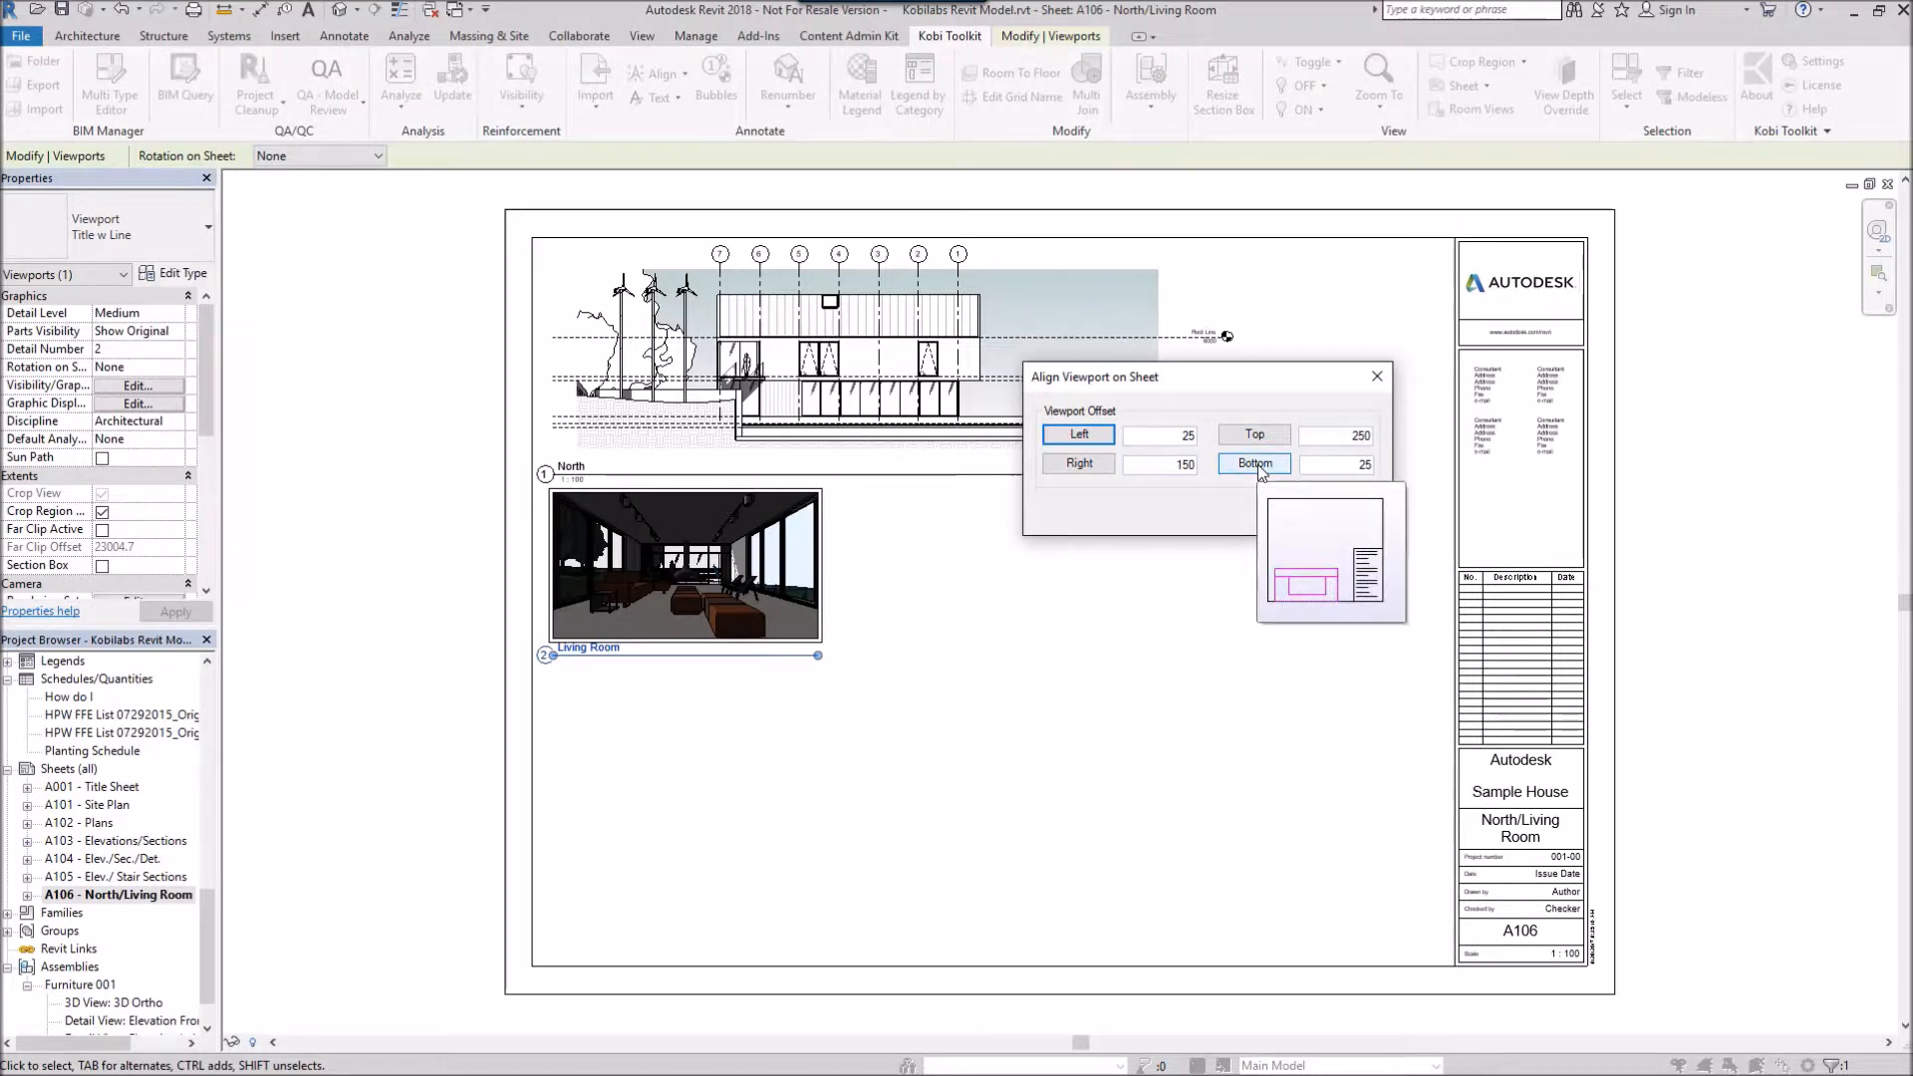
click(1253, 462)
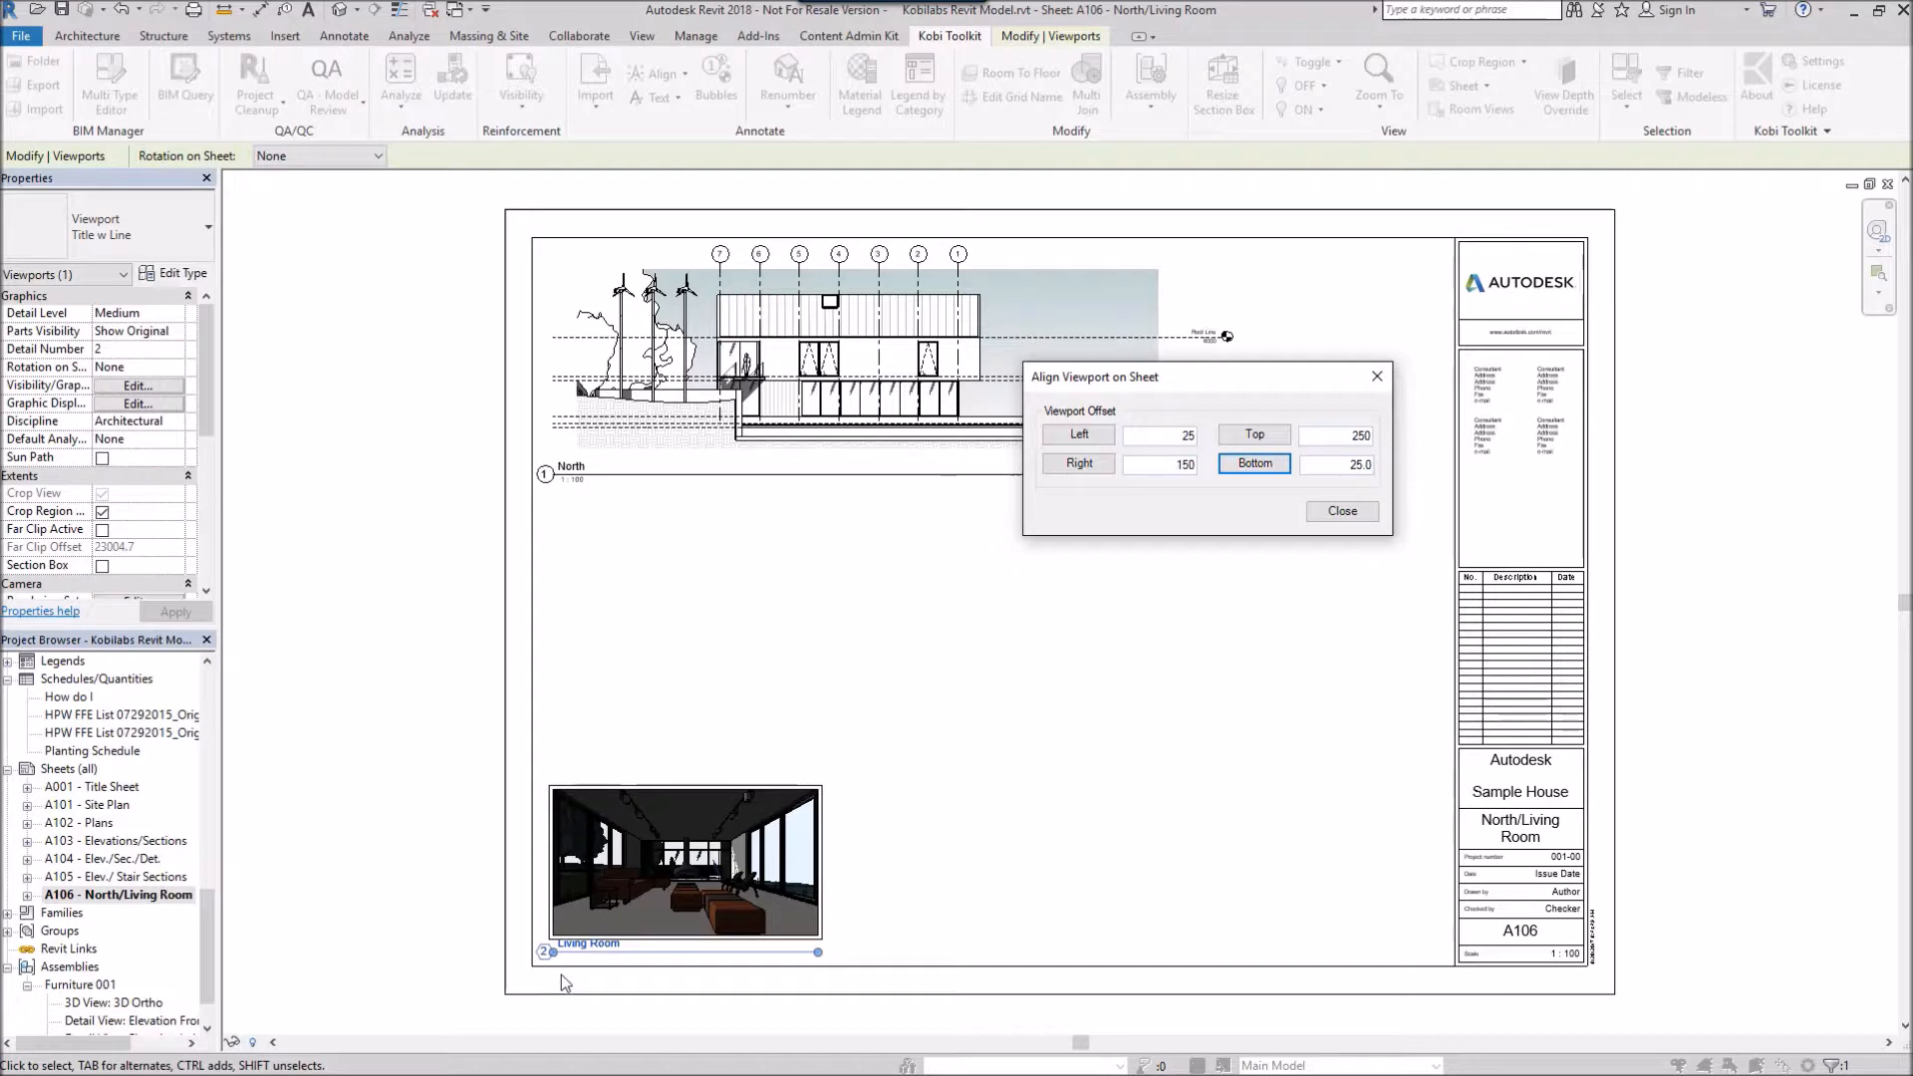
mouse_move(1092, 305)
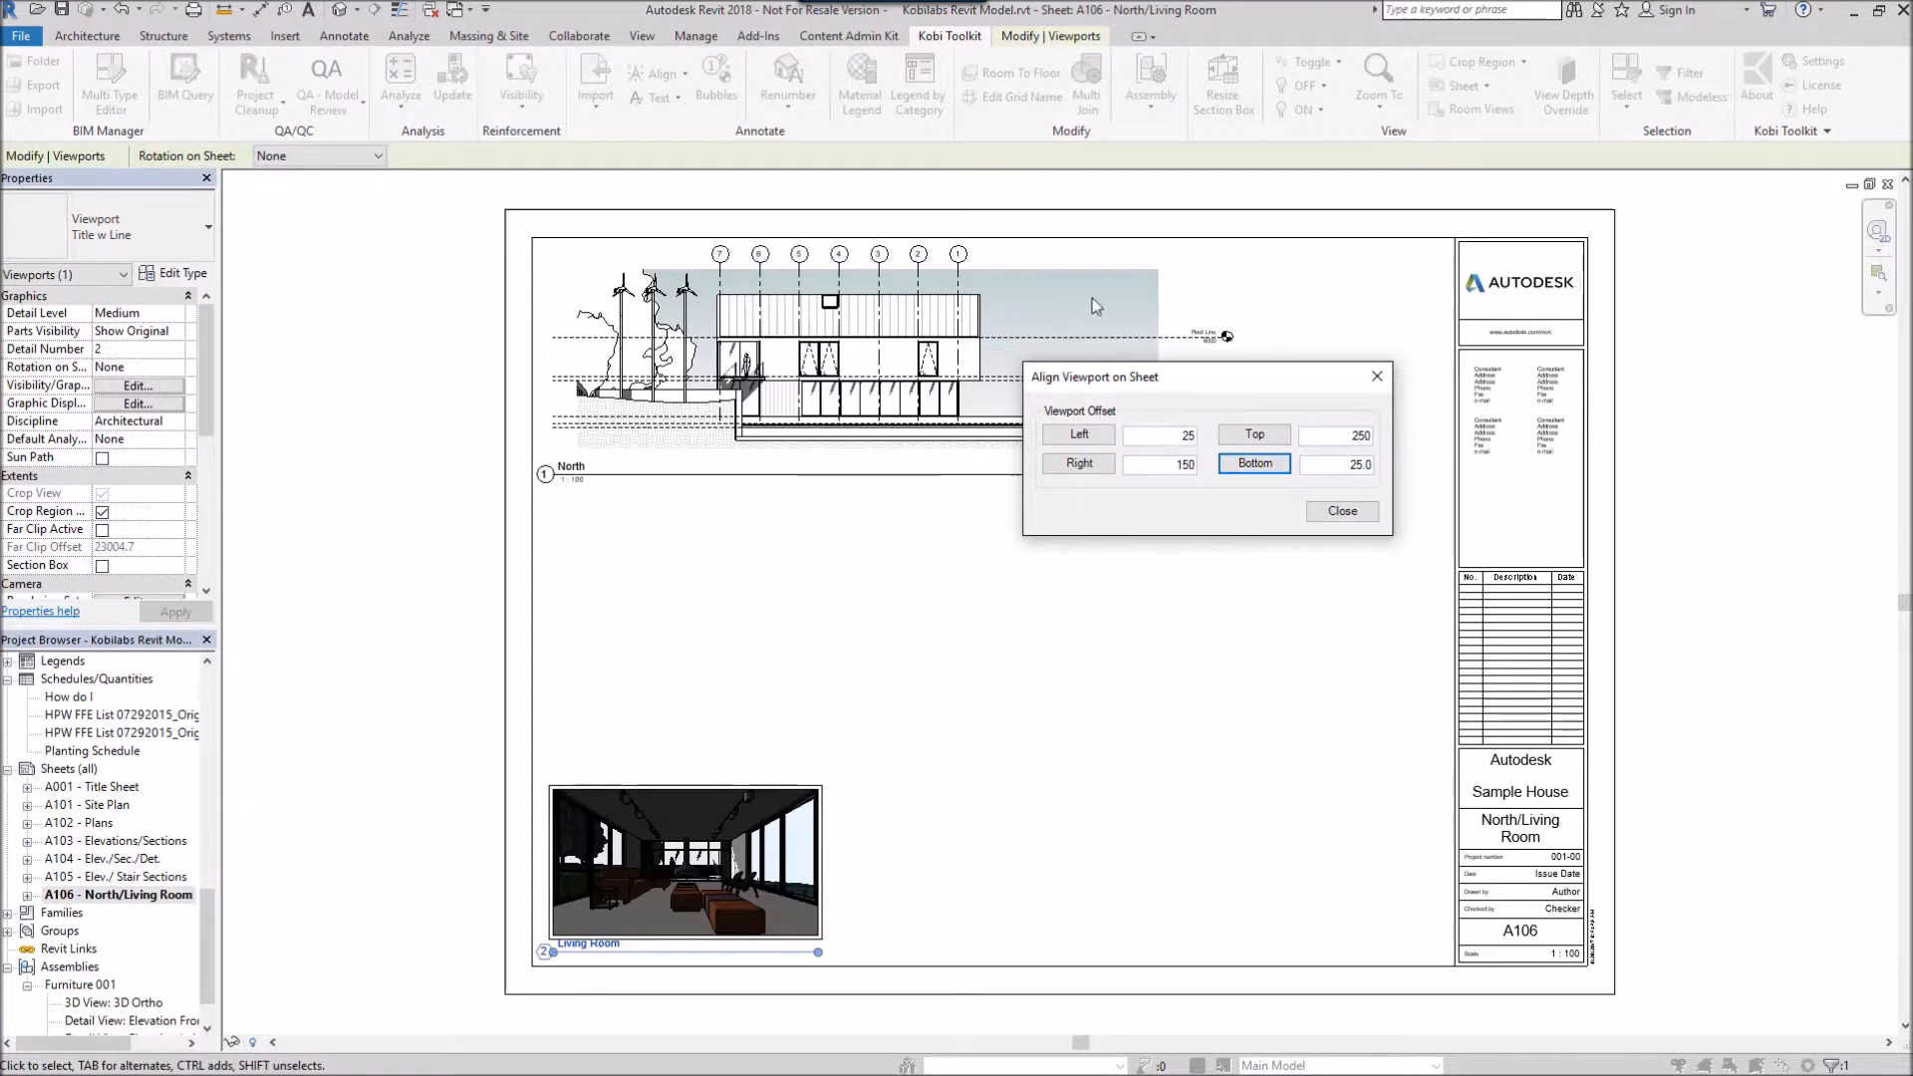
click(1253, 435)
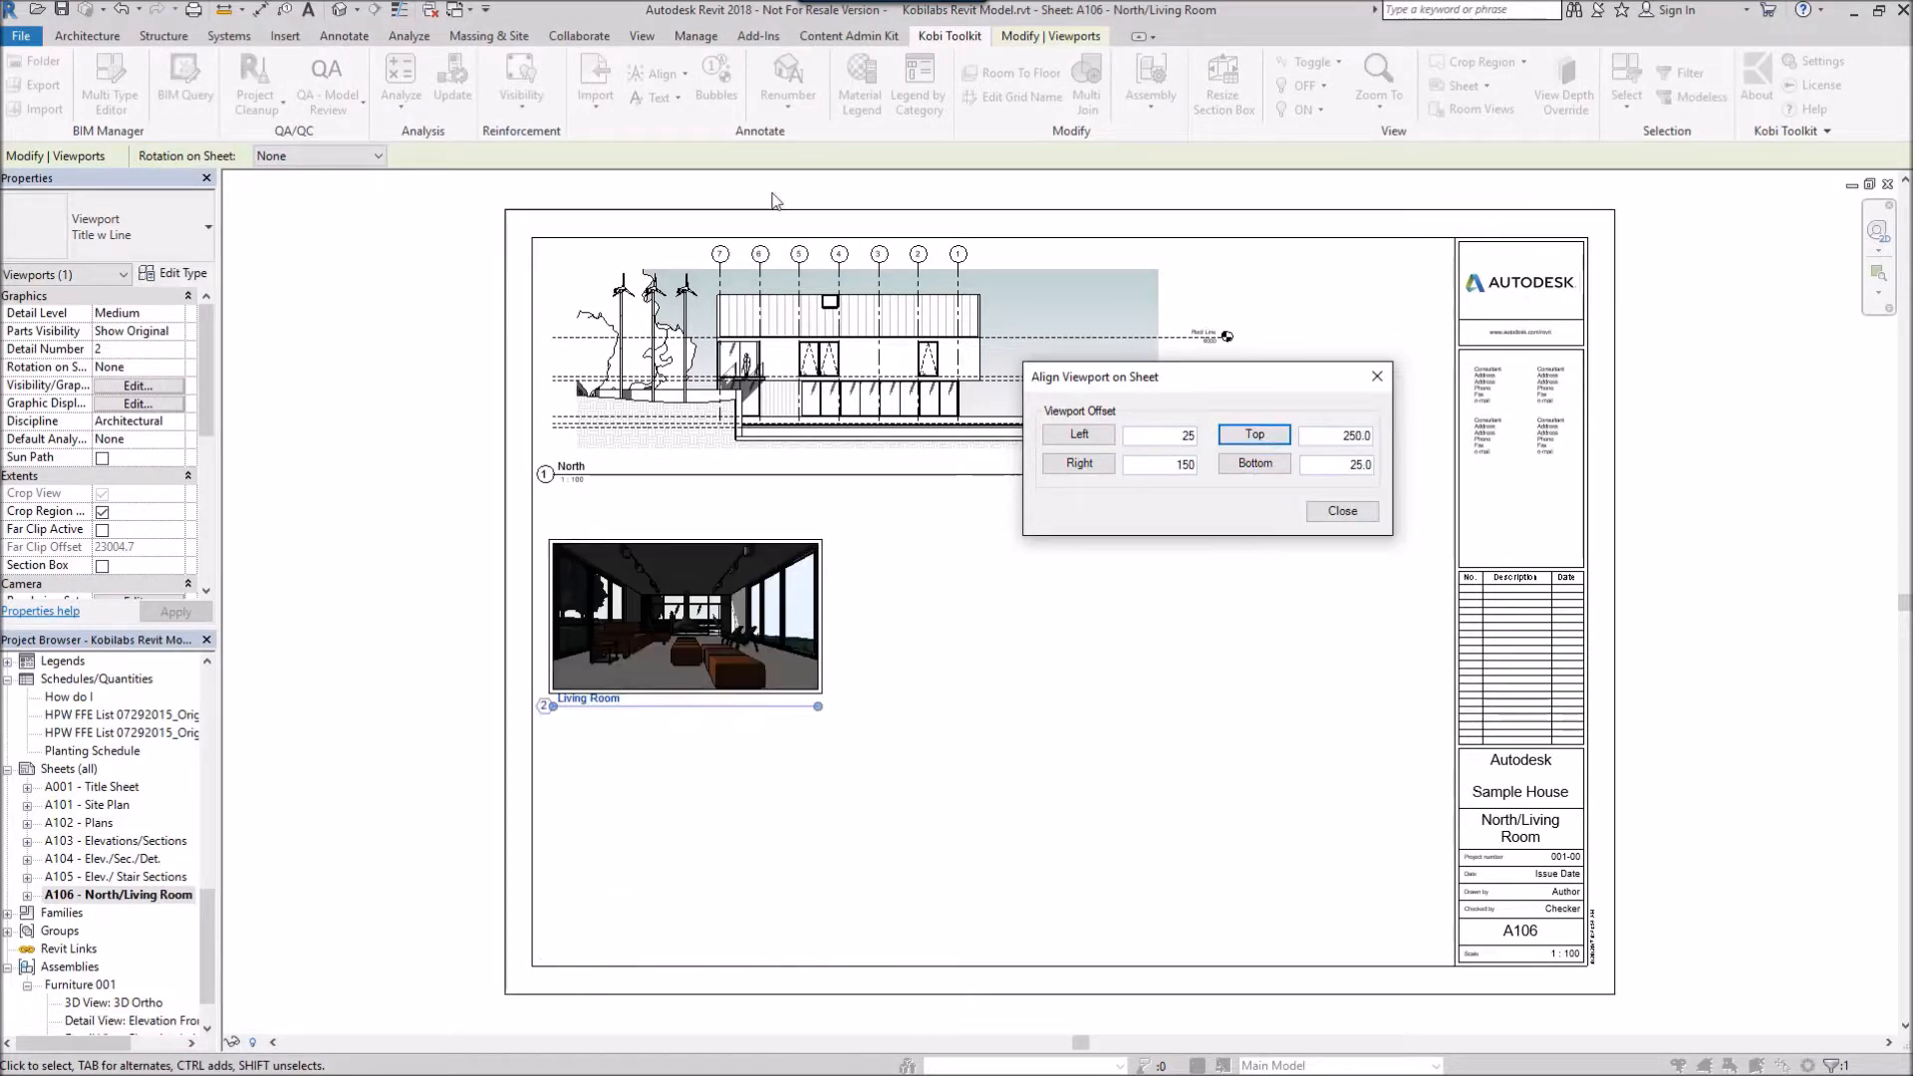
Step: Reposition the viewport at a Top offset of 225 and close the alignment tool
click(1340, 436)
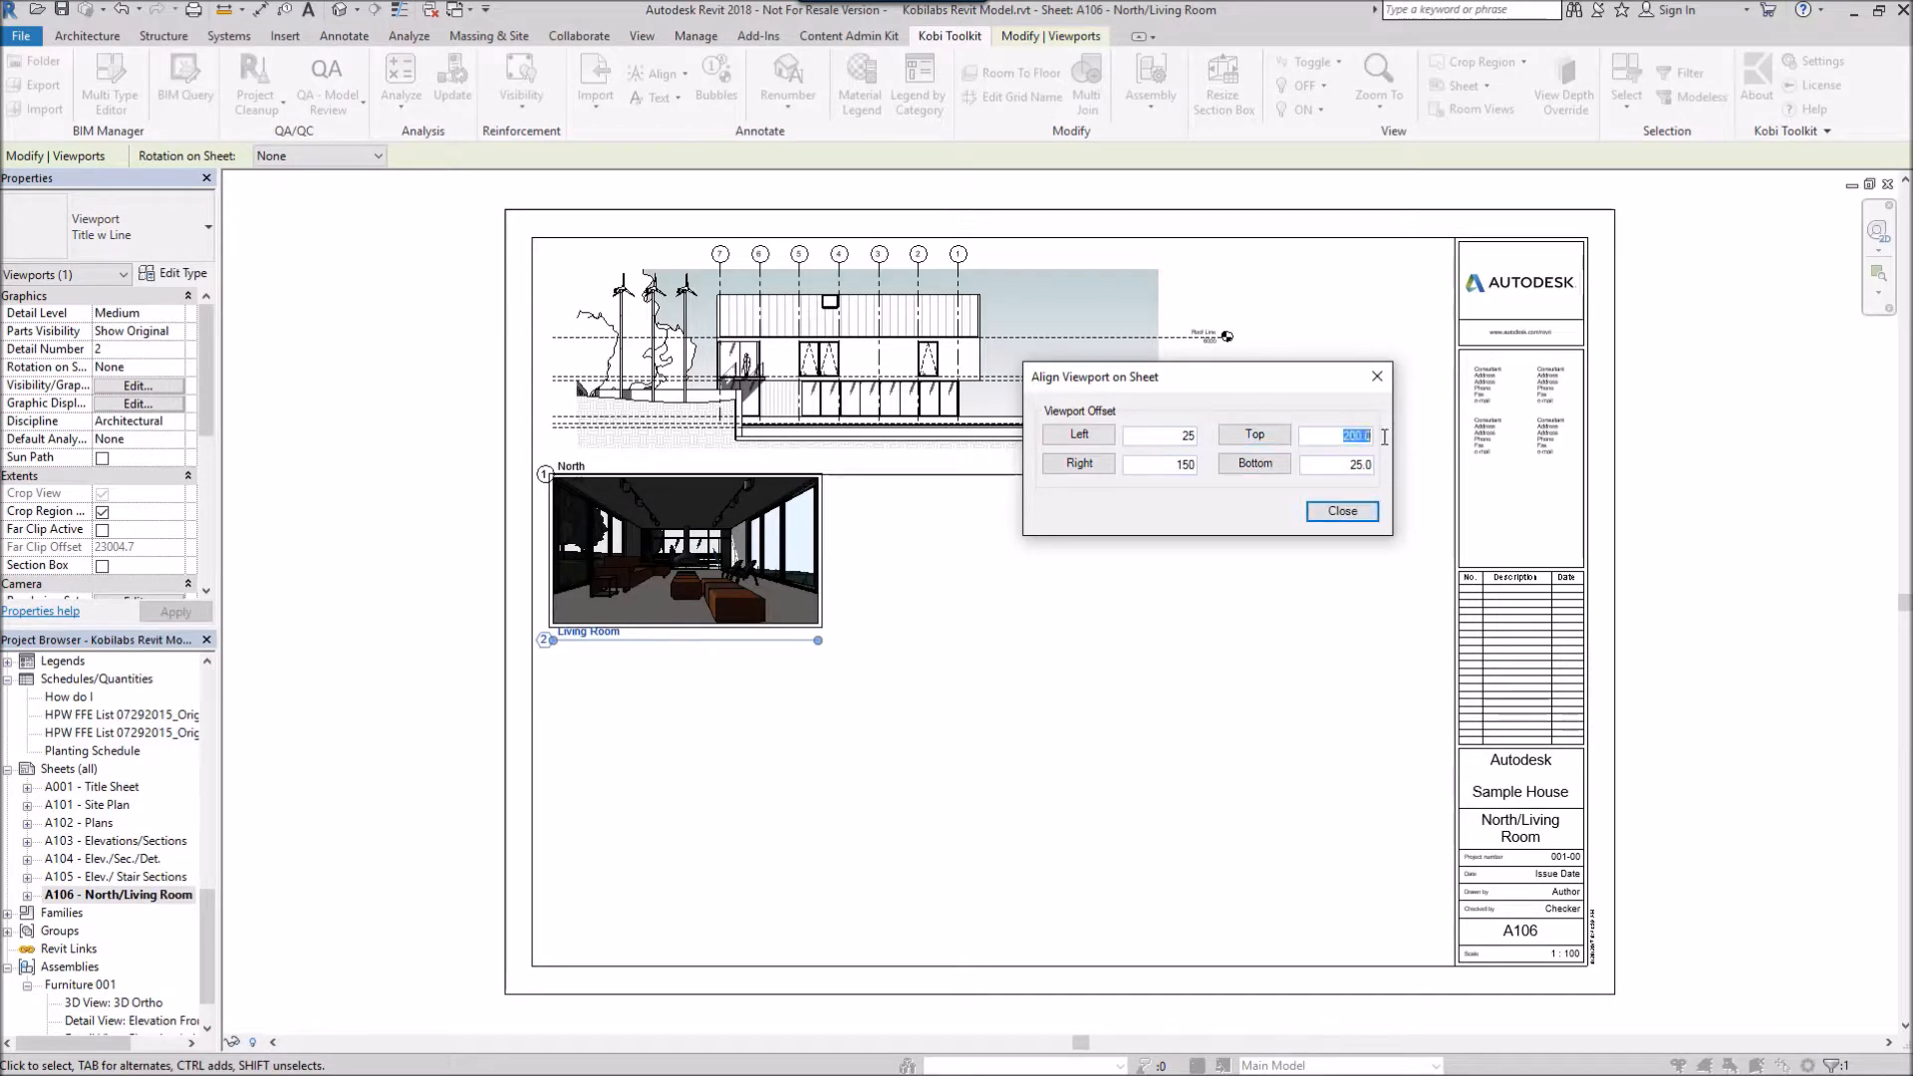
click(1253, 437)
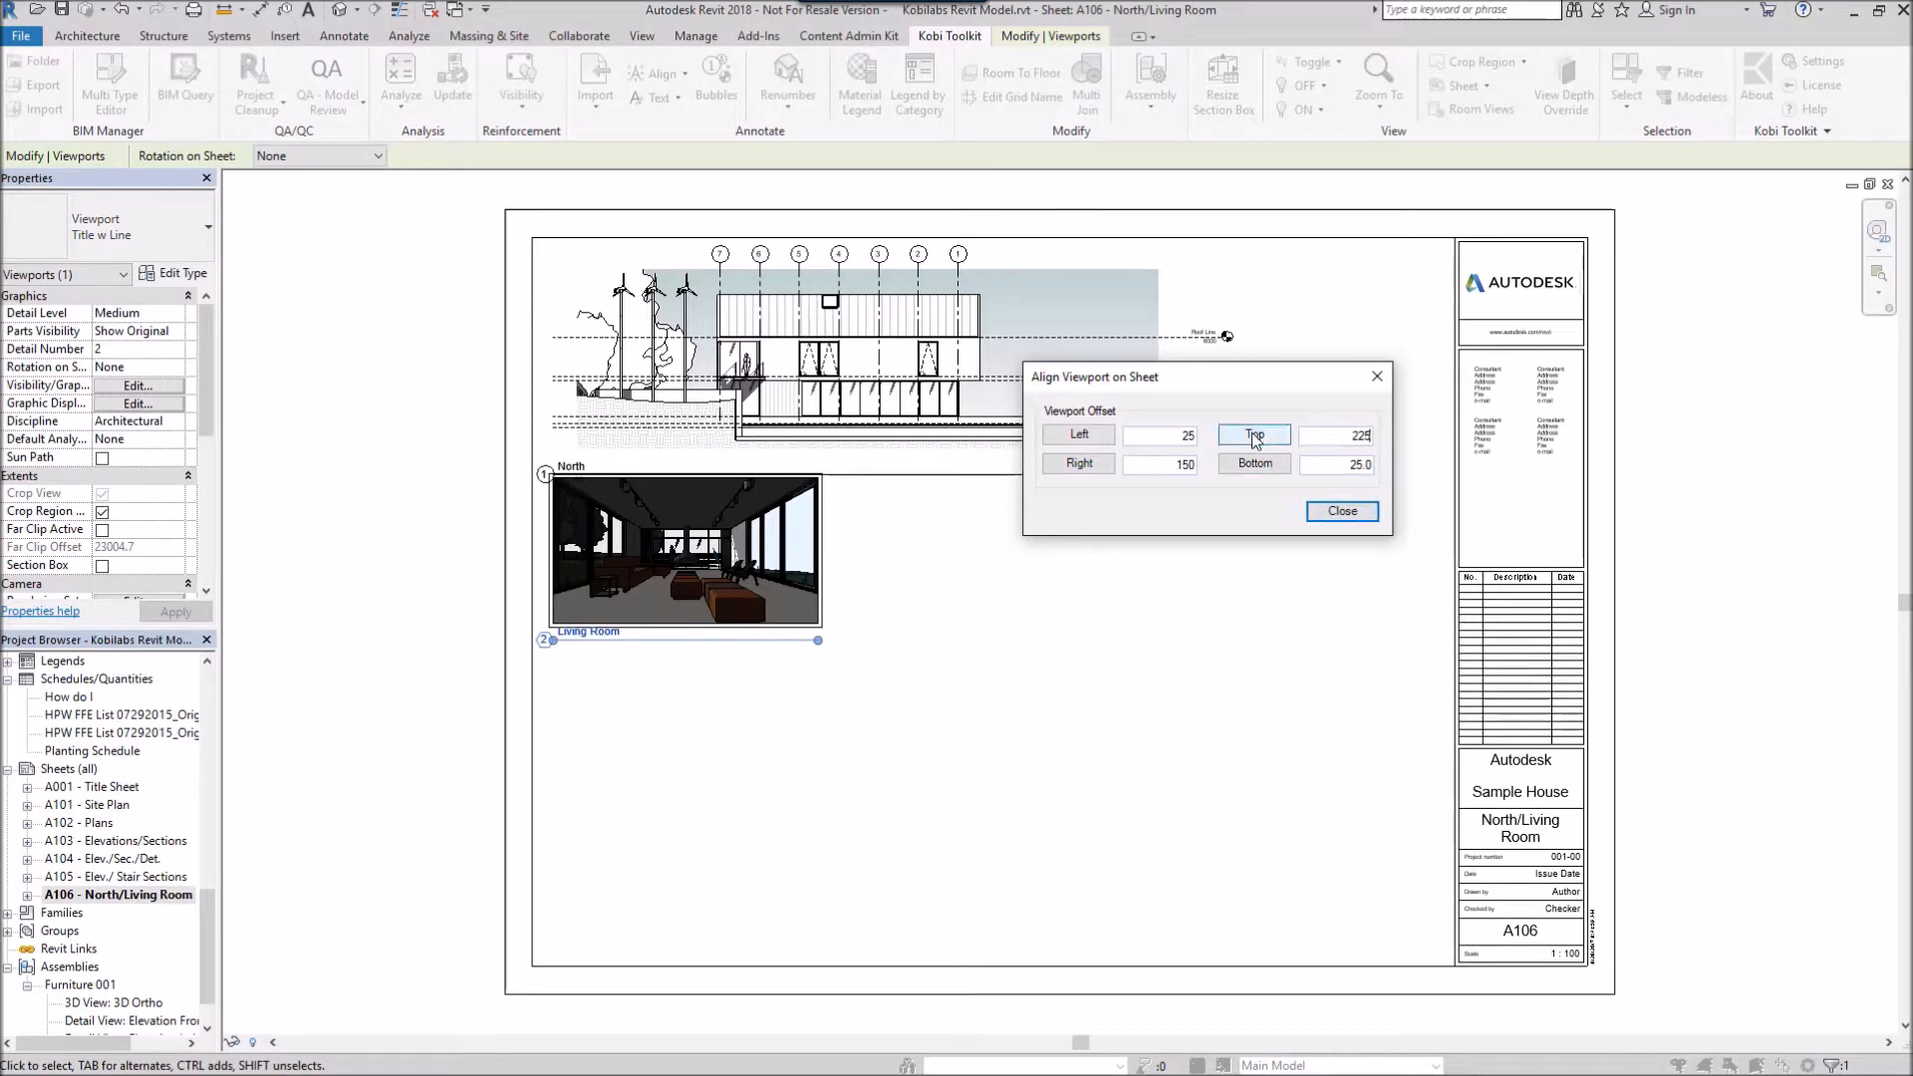
click(1254, 436)
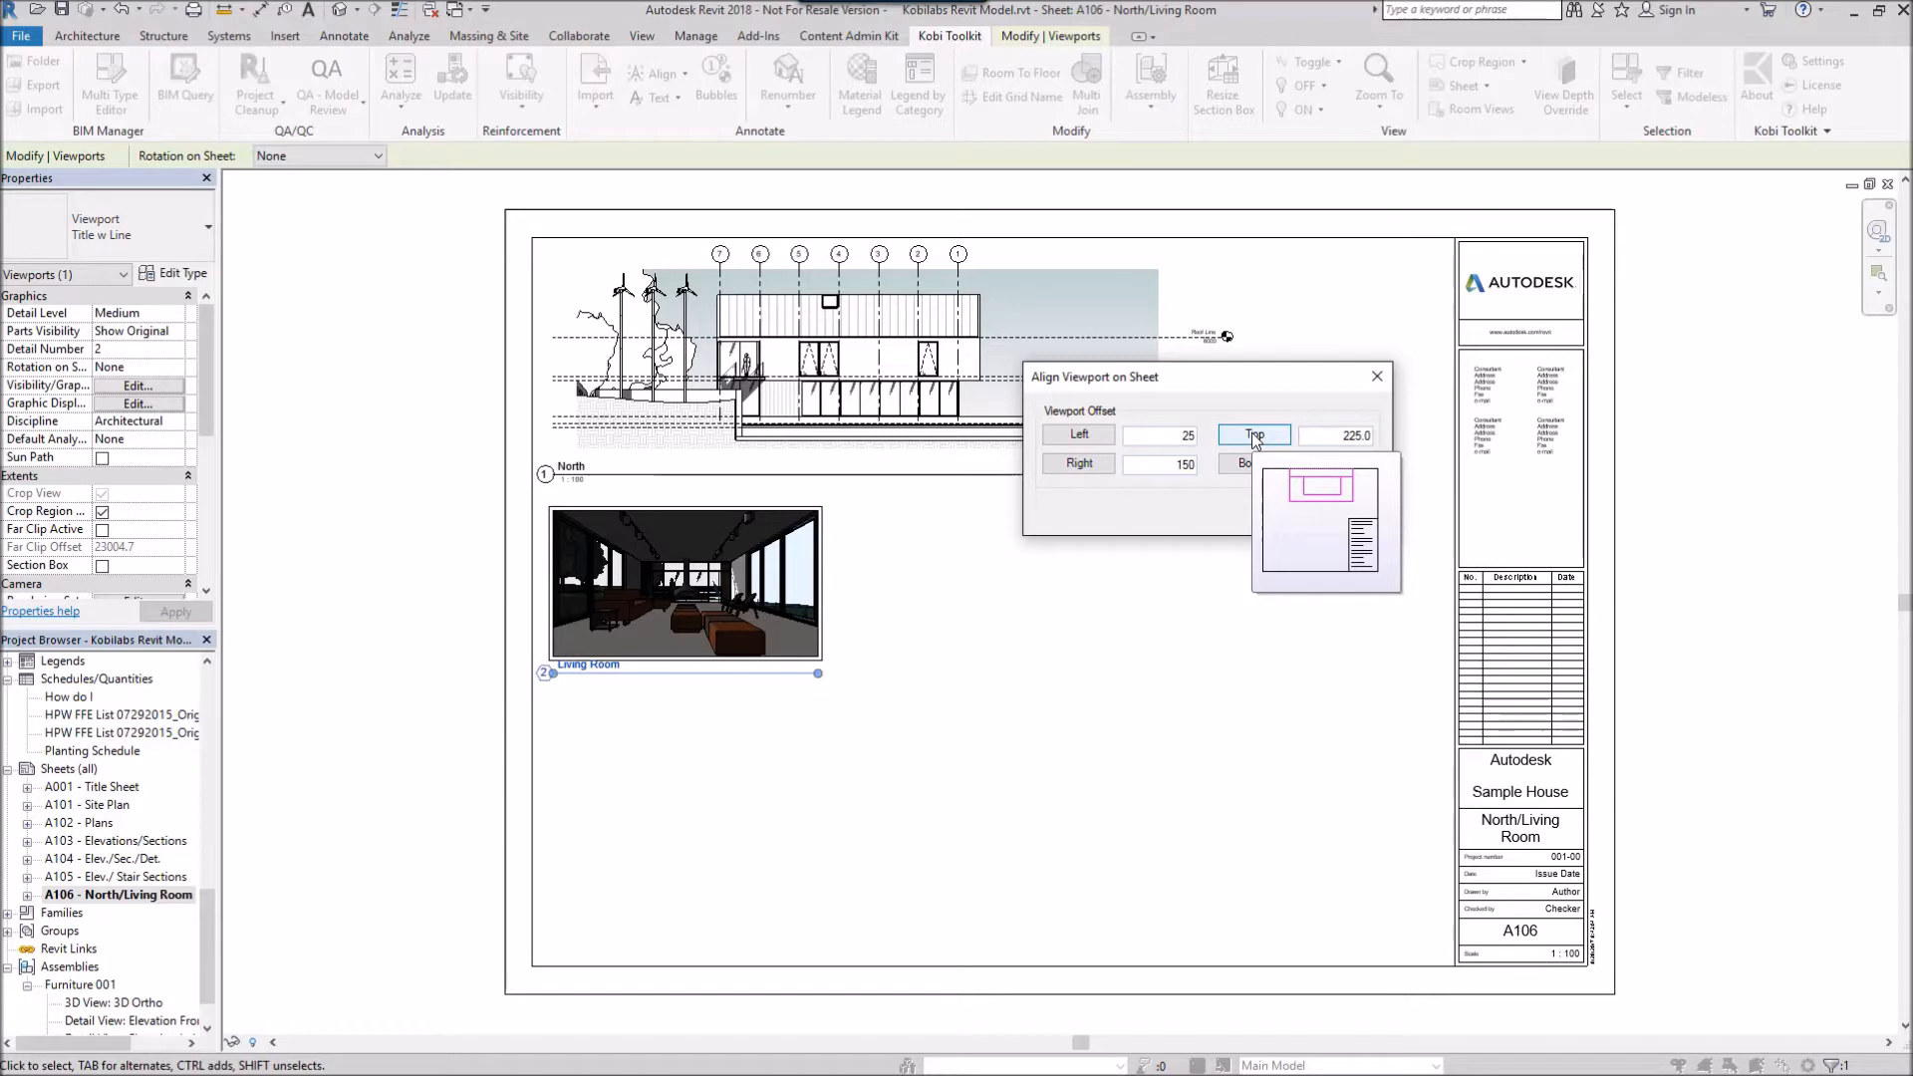
click(1254, 437)
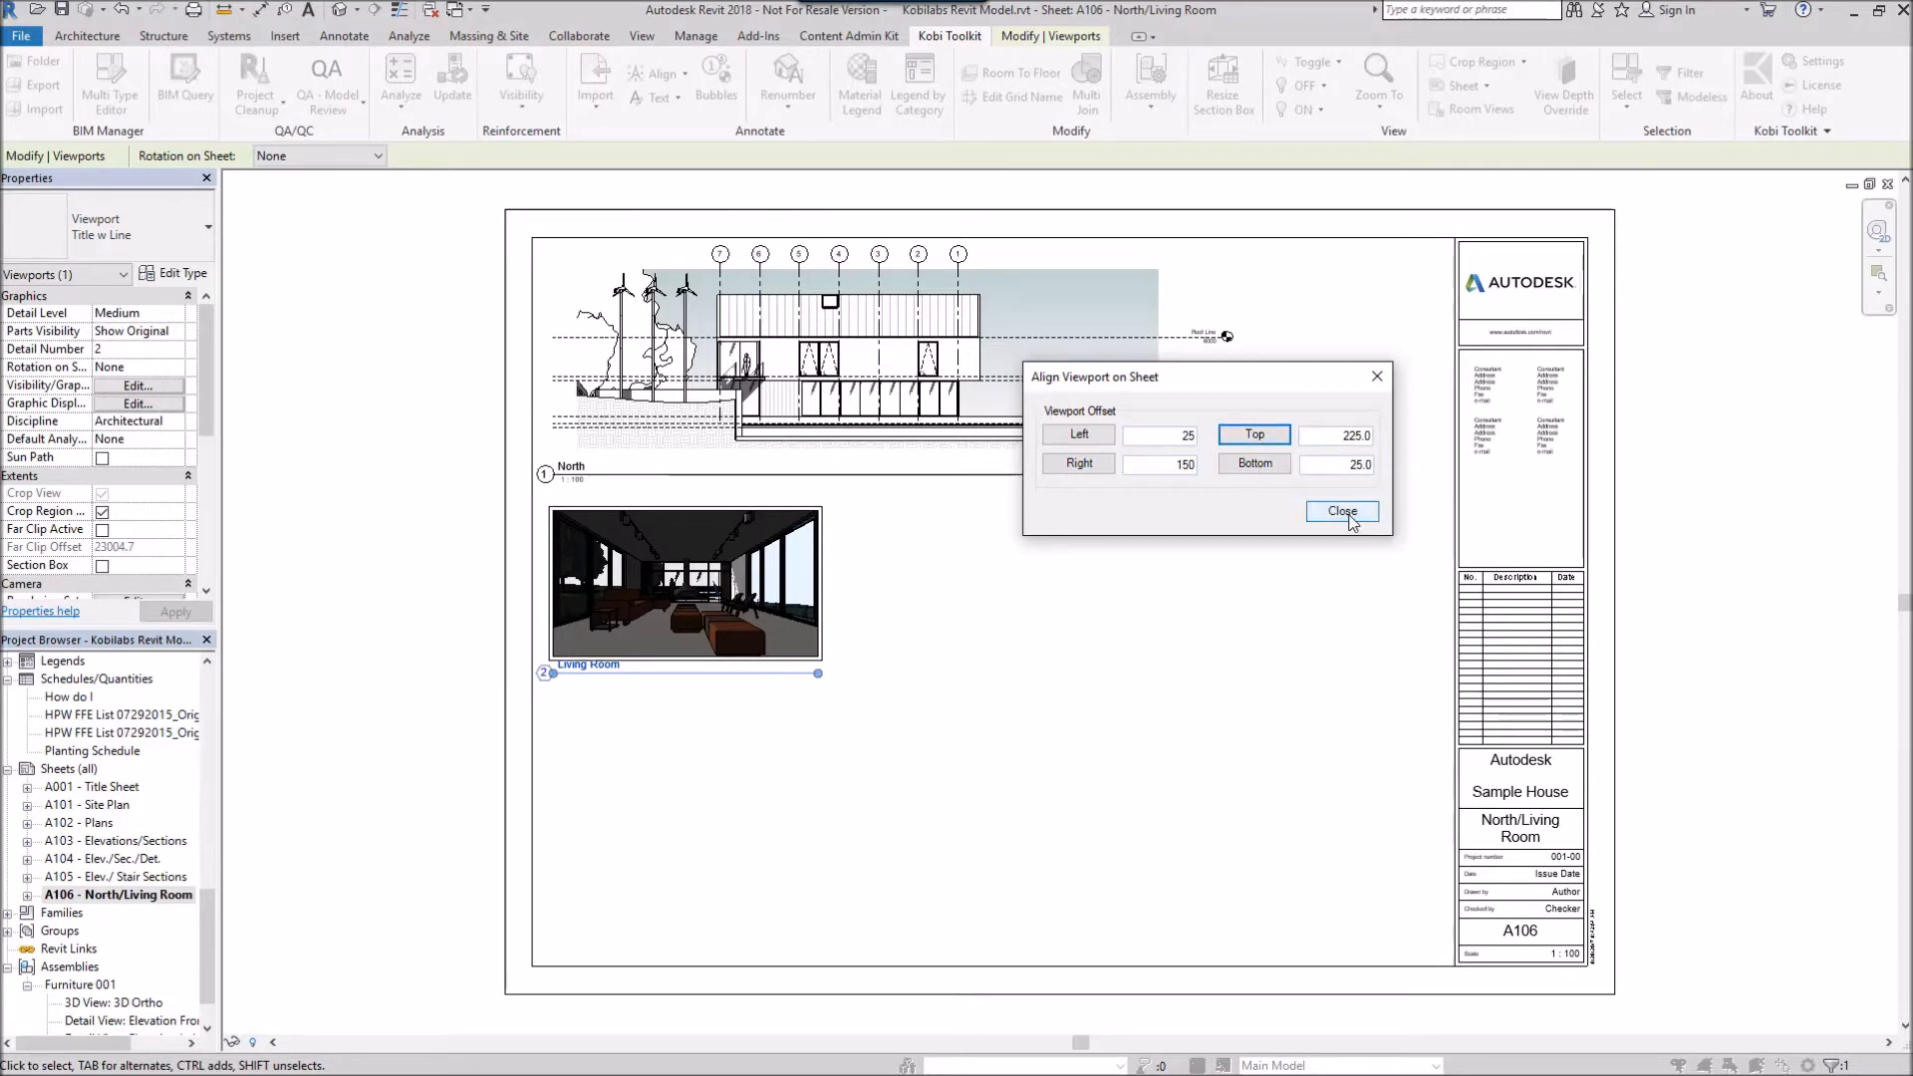
click(1342, 510)
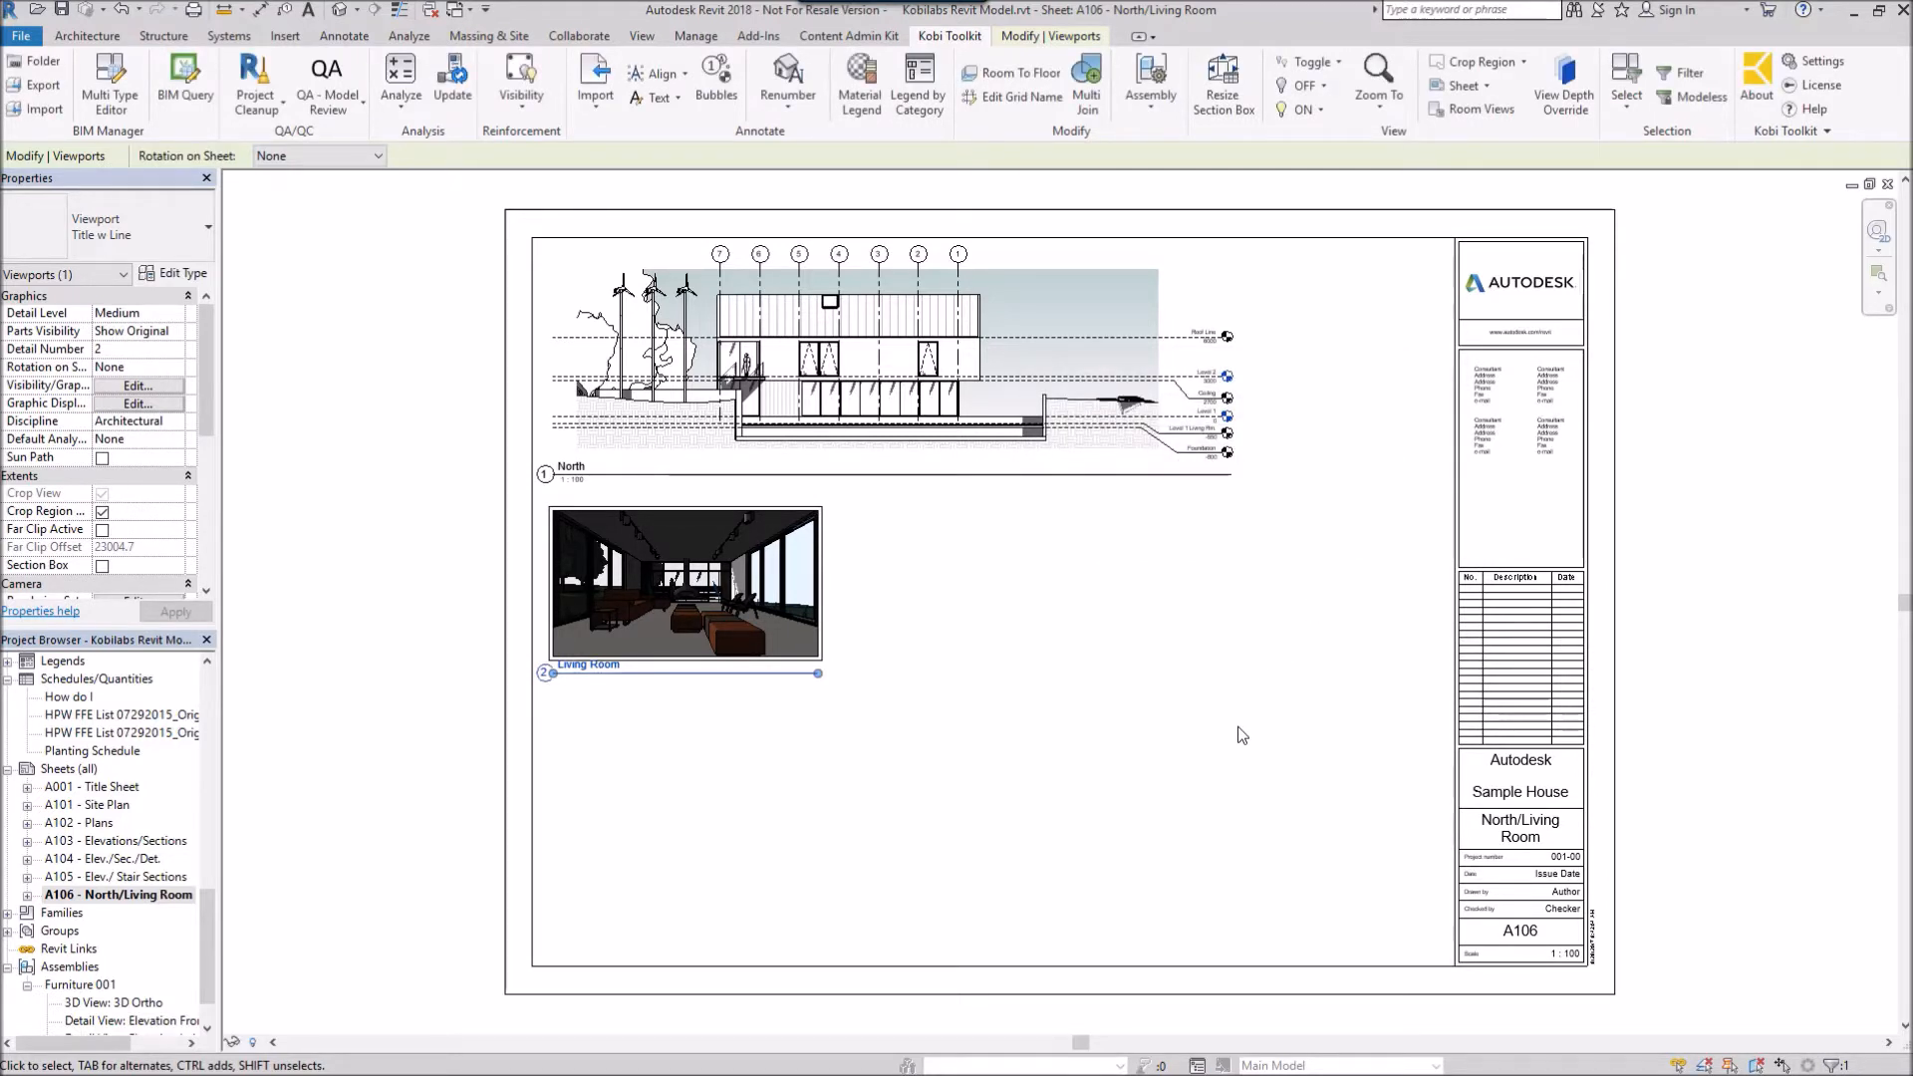